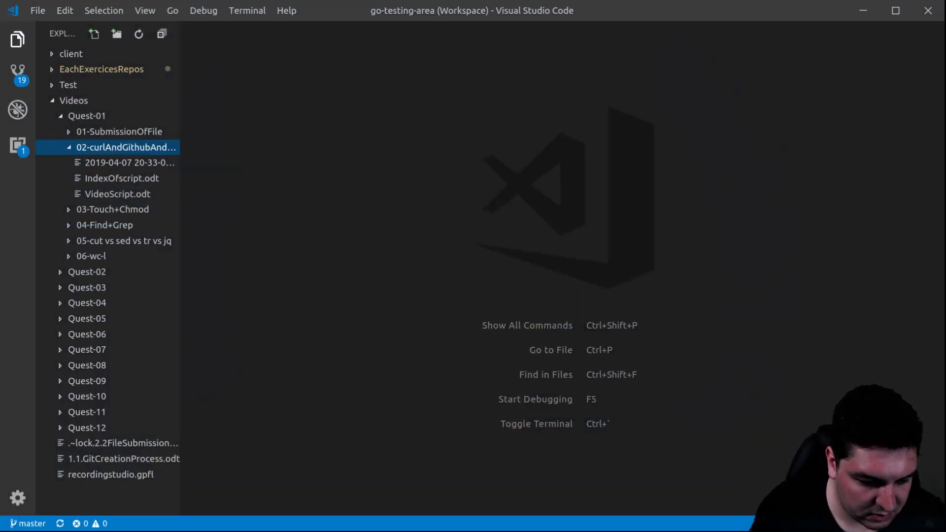
# Step: Open a terminal in the 02-curlAndGithubAndShell folder and start a curl command
pyautogui.rightClick(125, 147)
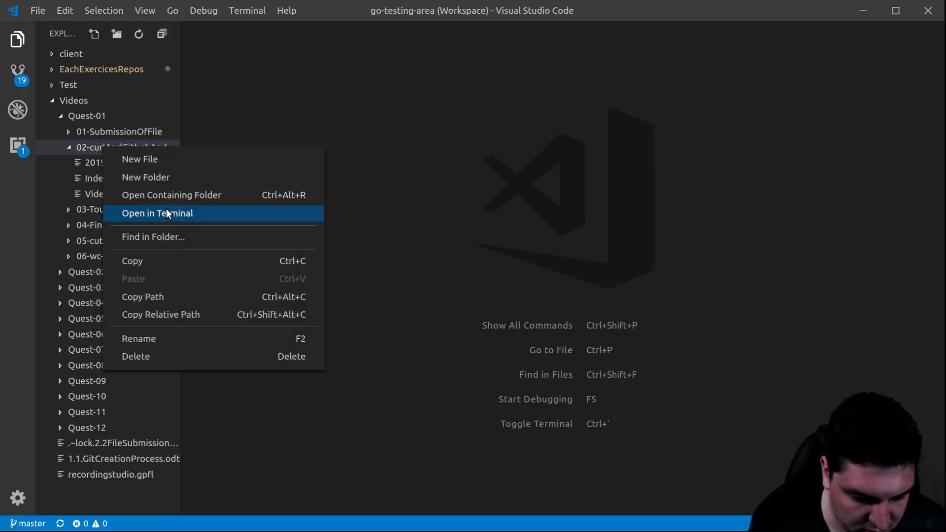
pyautogui.click(157, 213)
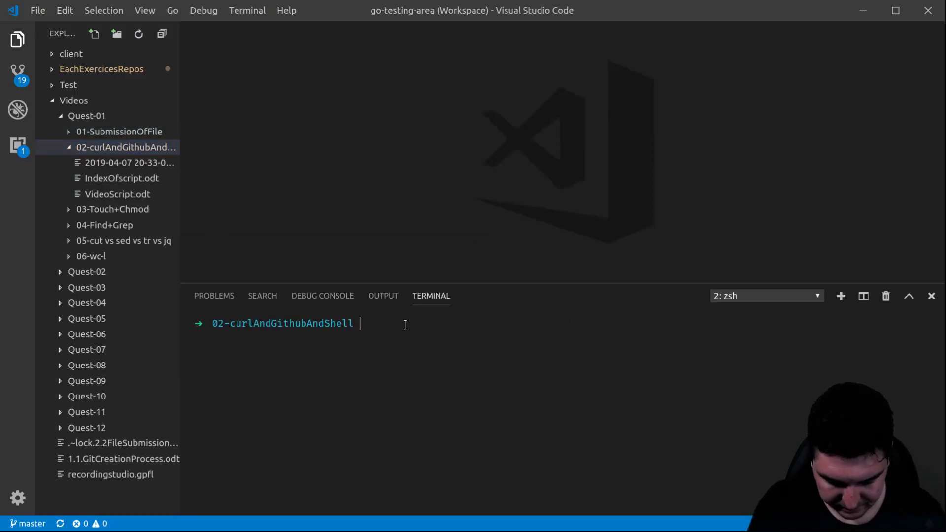
pyautogui.write('cur')
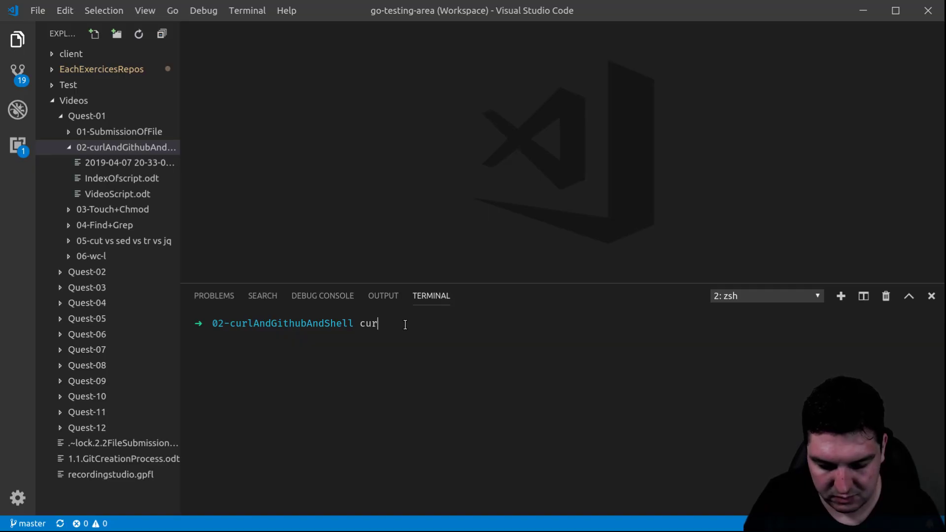
pyautogui.write('l')
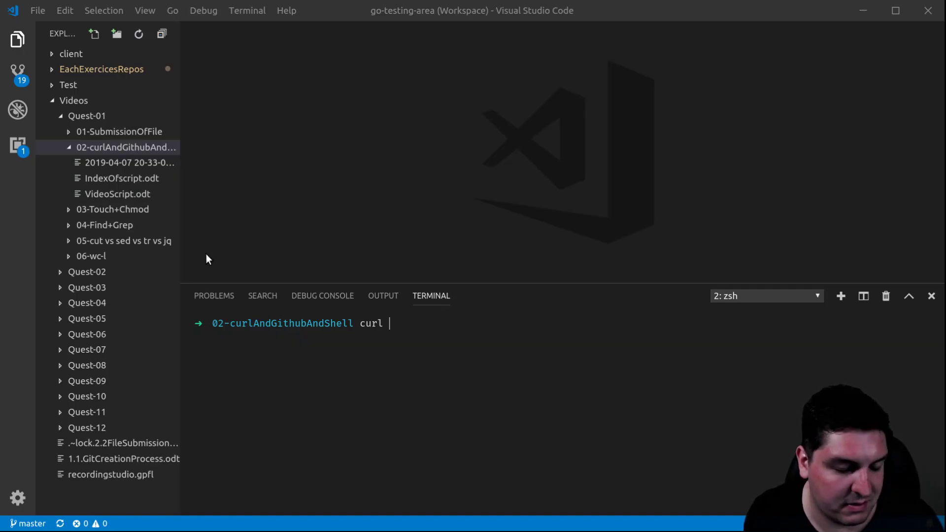
pyautogui.rightClick(393, 323)
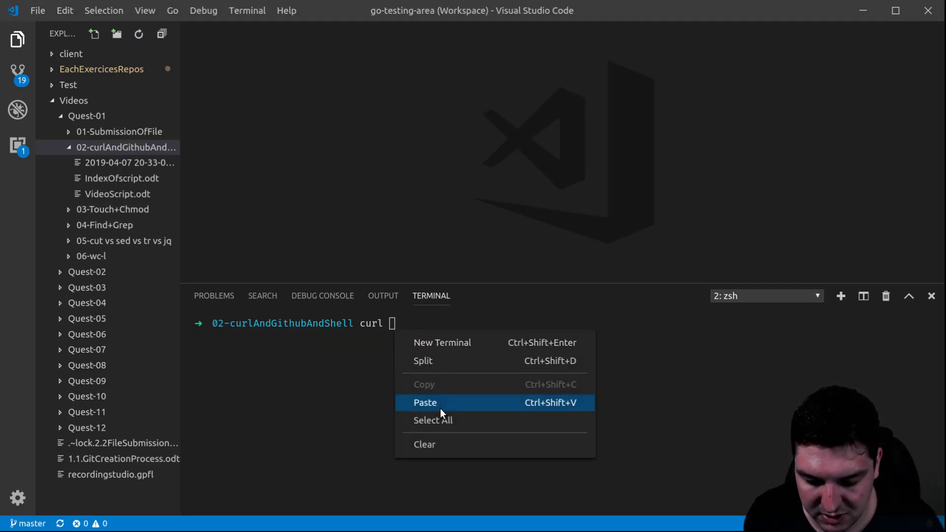
pyautogui.click(425, 402)
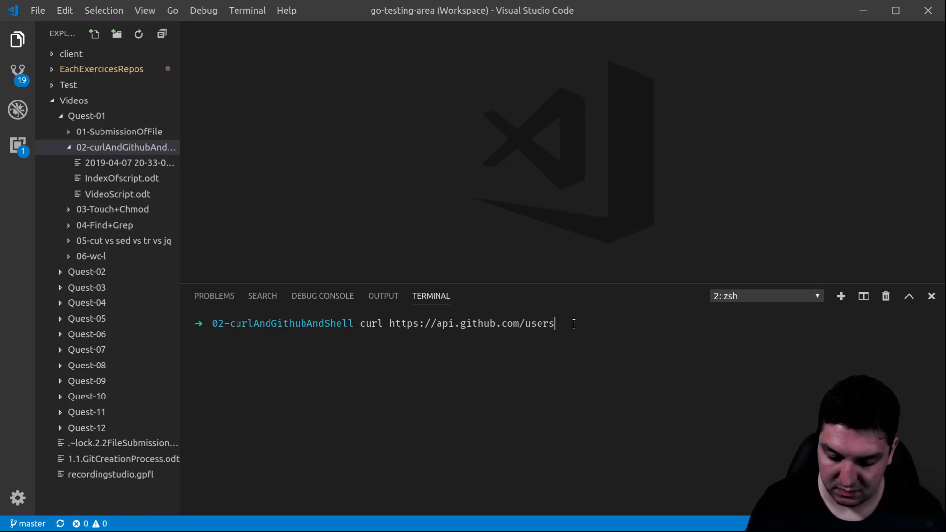
pyautogui.press('Return')
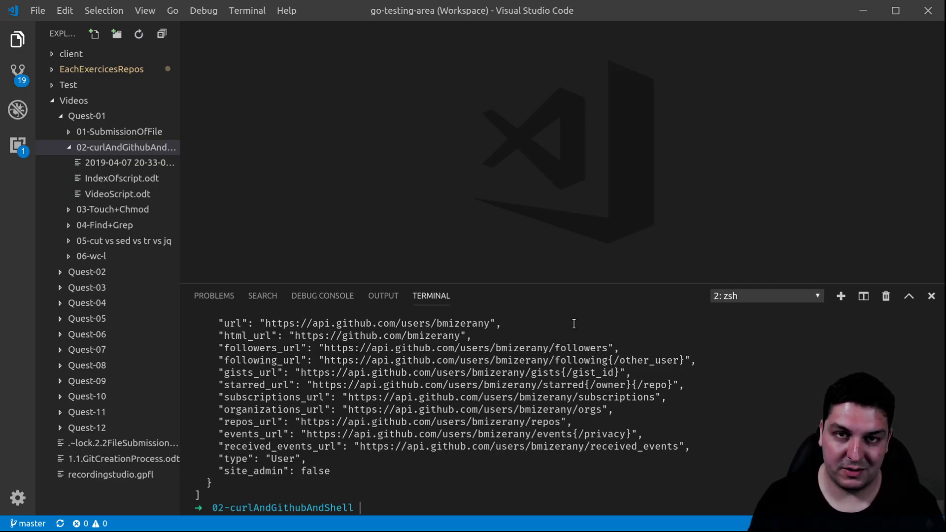
pyautogui.scroll(-3)
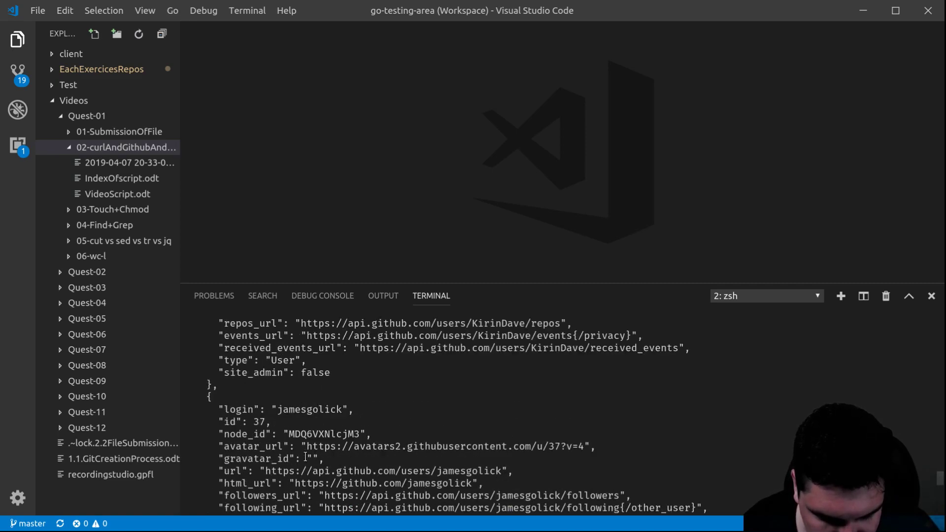
pyautogui.scroll(3)
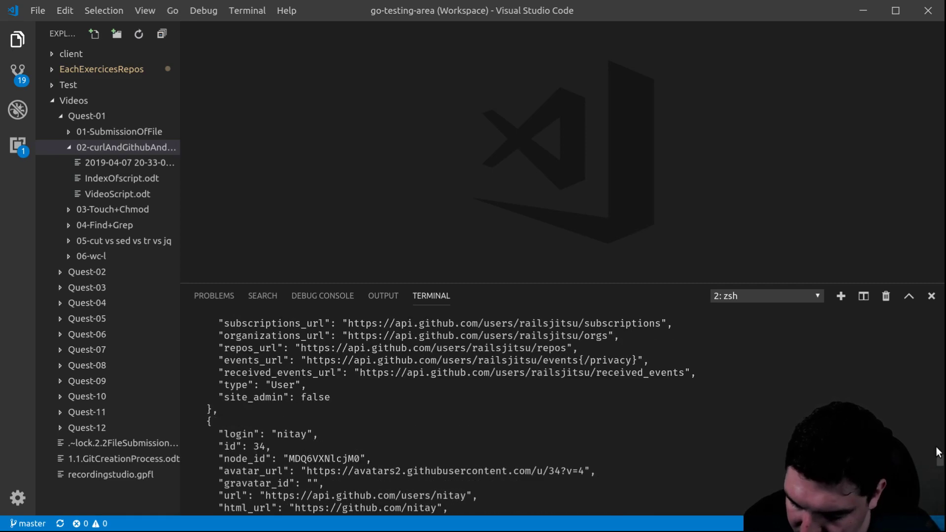
pyautogui.scroll(-3)
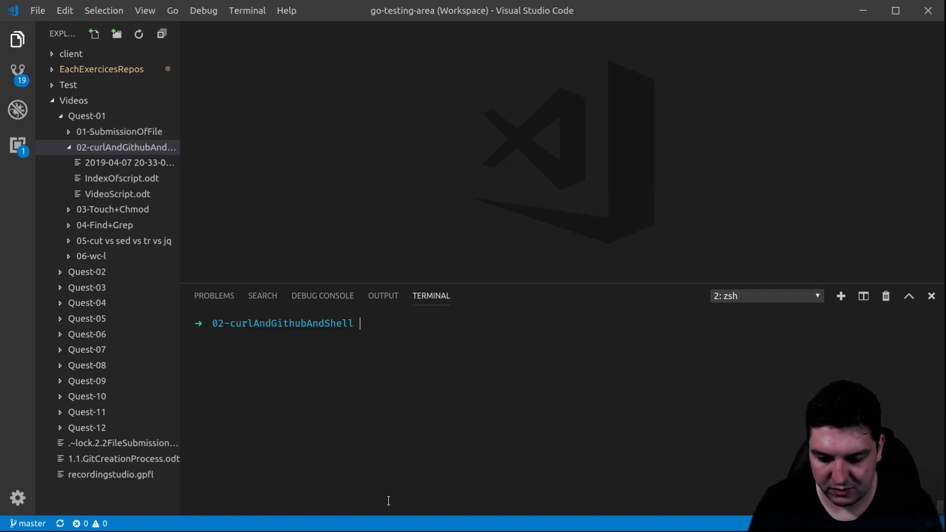
pyautogui.write('curl https://api.github.com/users/')
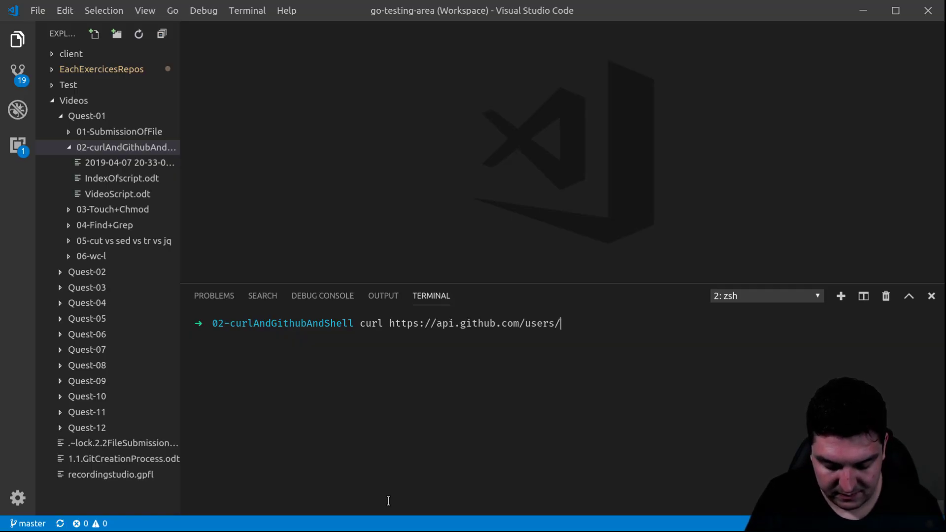
pyautogui.write('k')
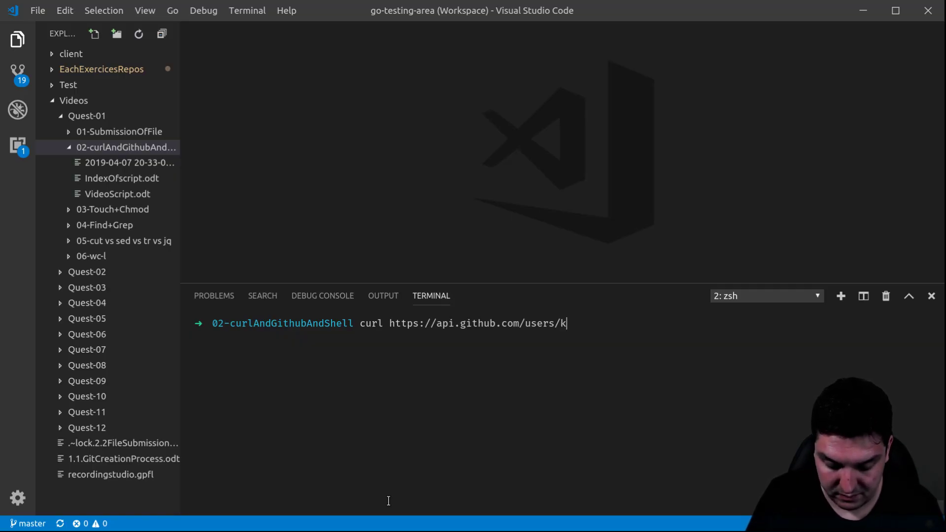
pyautogui.write('igiri')
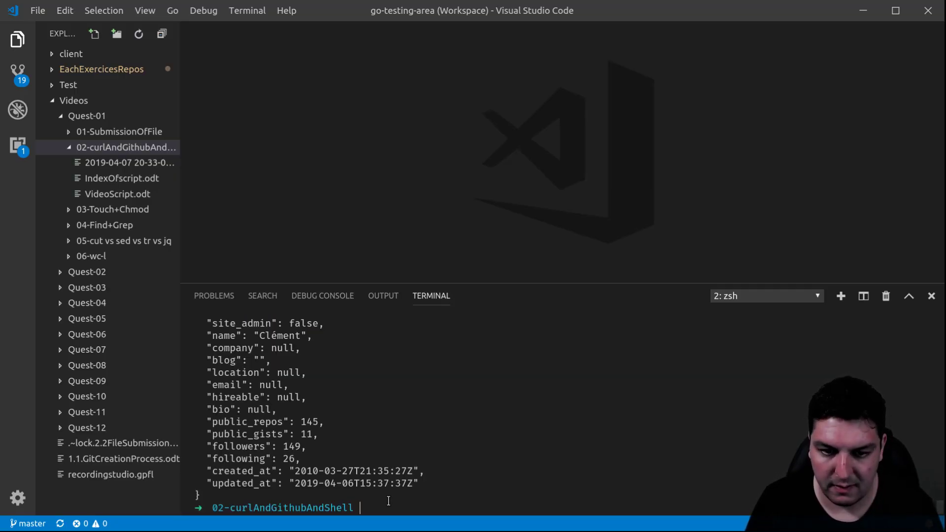
pyautogui.moveTo(438, 284)
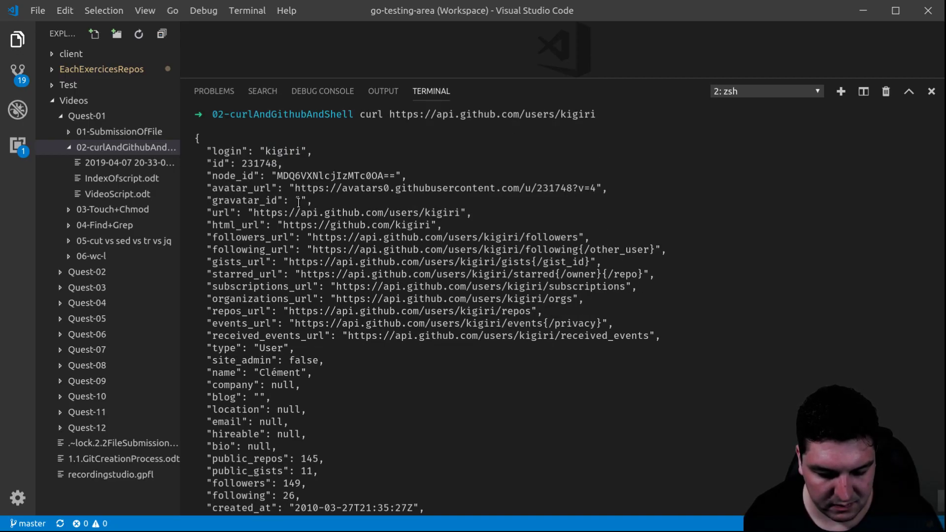
pyautogui.scroll(-3)
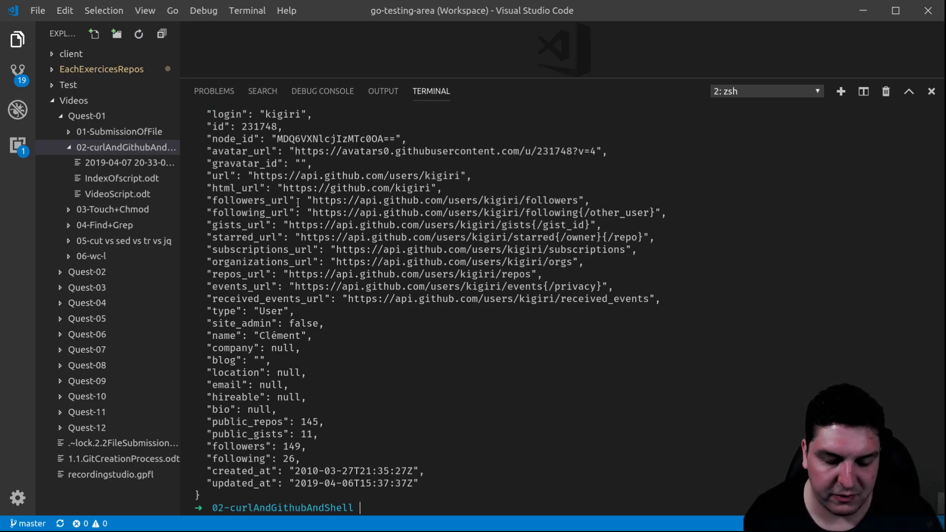
pyautogui.moveTo(421, 452)
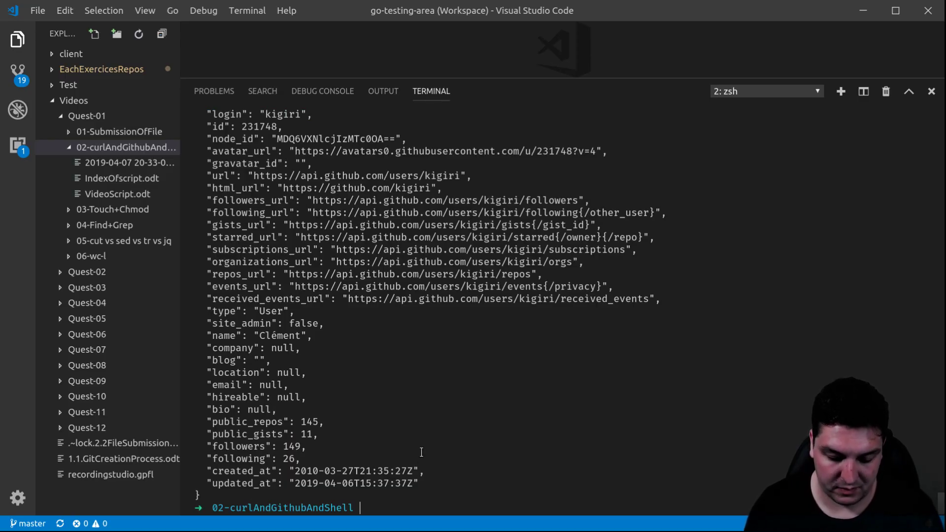
pyautogui.write('man')
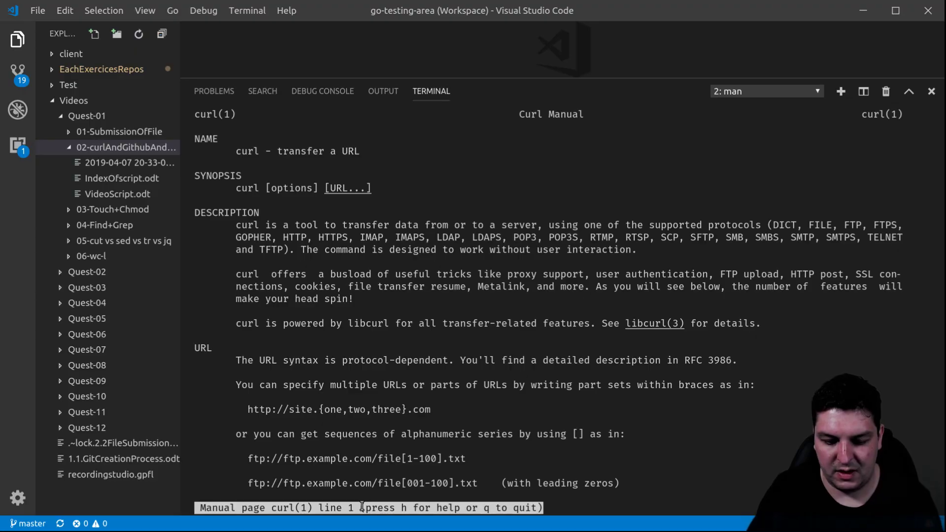
pyautogui.scroll(-3)
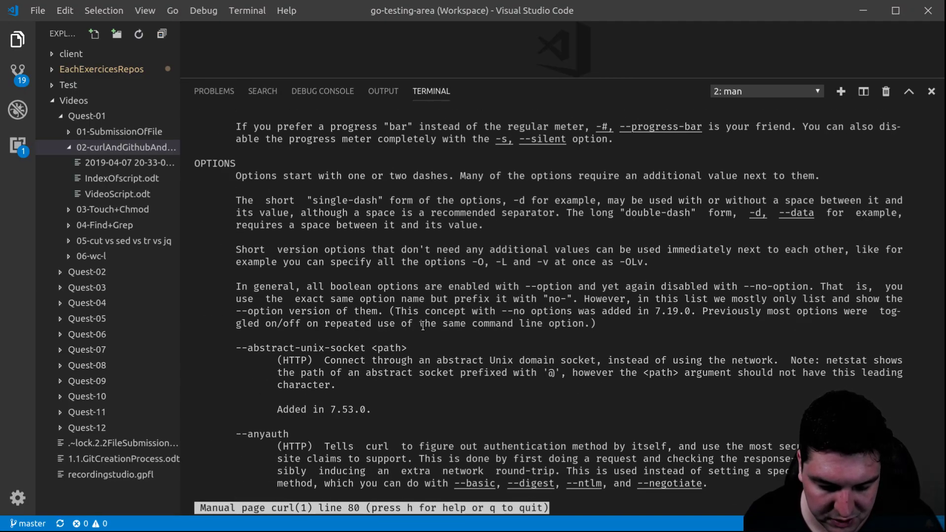
pyautogui.scroll(-3)
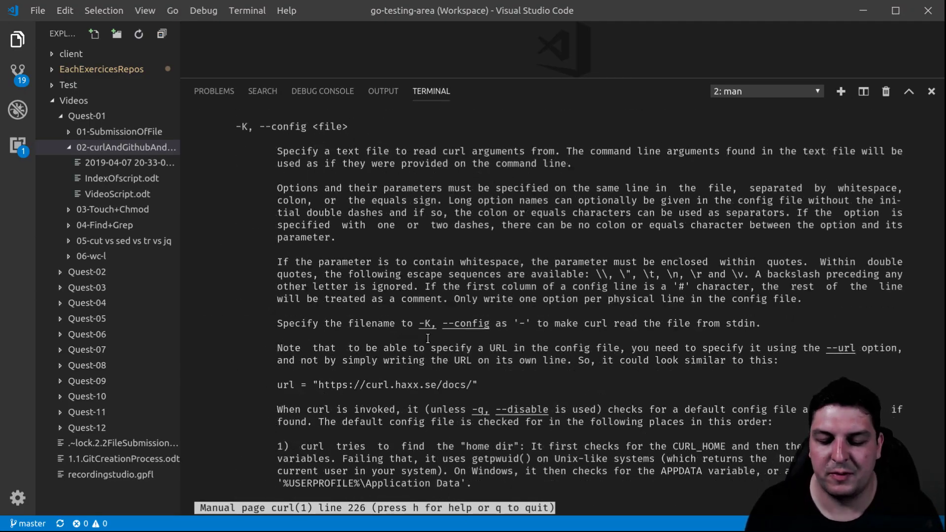
pyautogui.scroll(-3)
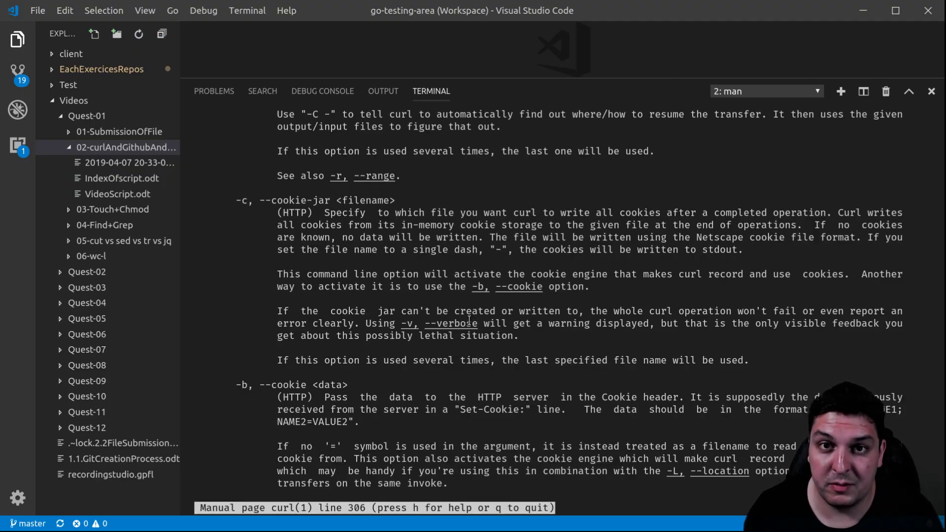
pyautogui.press('q')
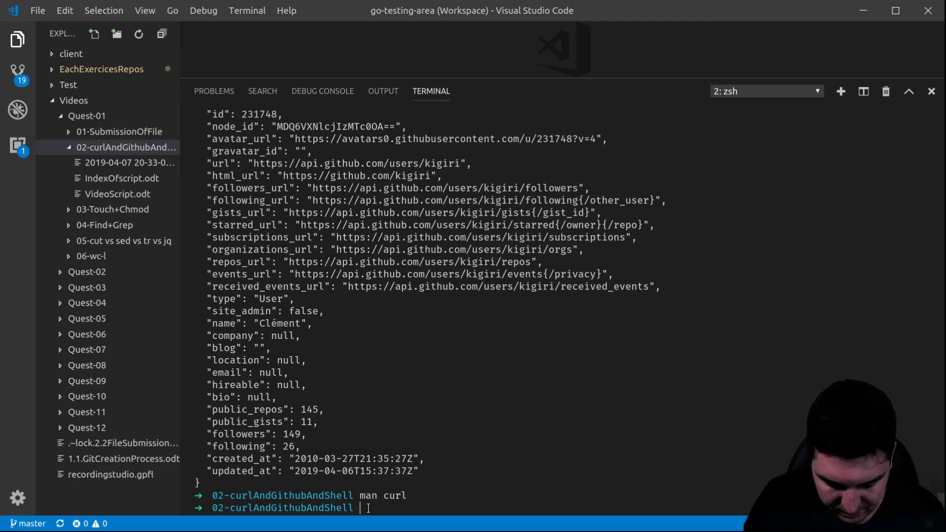
# Step: Create and open myFirstShell.sh from the terminal with code myFirstShell.sh
pyautogui.press('ctrl+l')
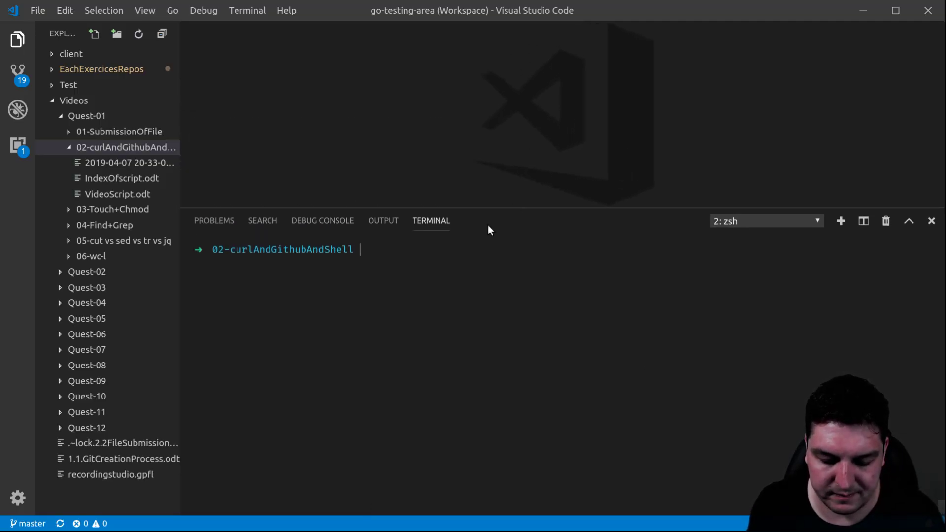
pyautogui.moveTo(374, 249)
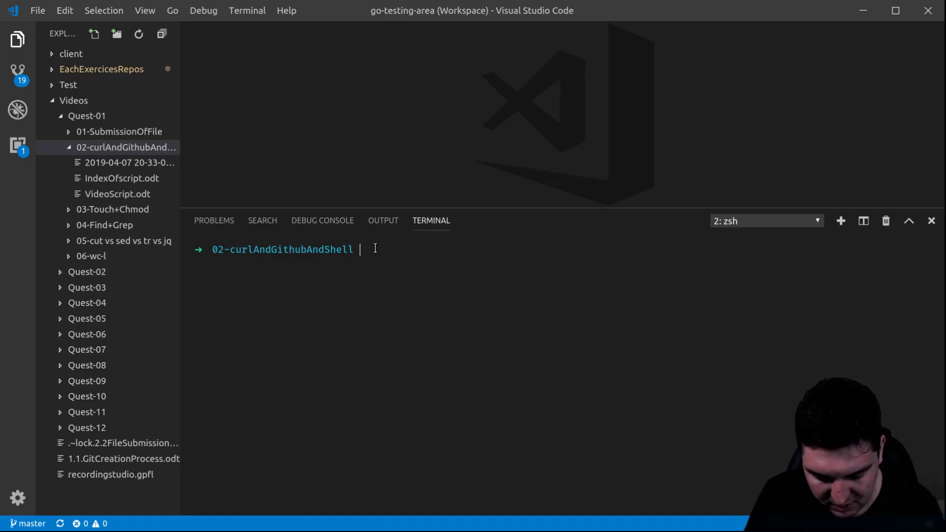
pyautogui.write('code')
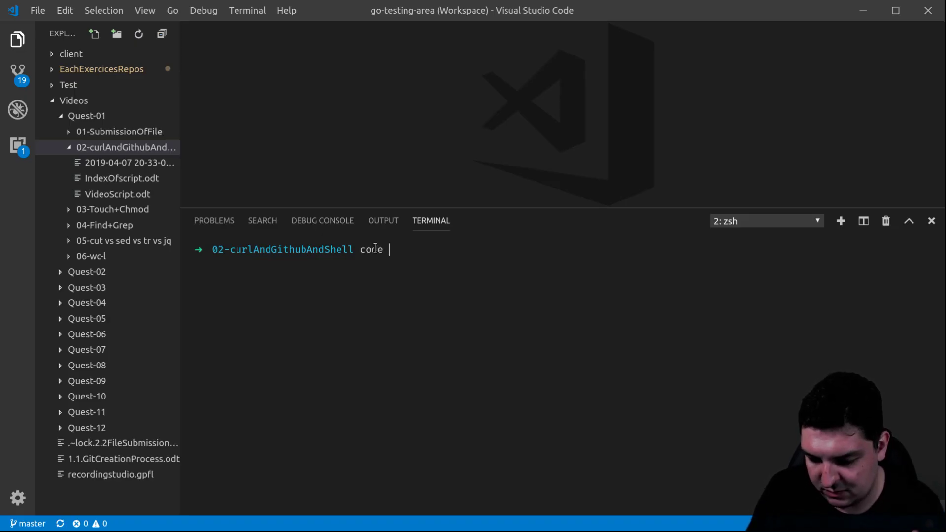
pyautogui.write('m')
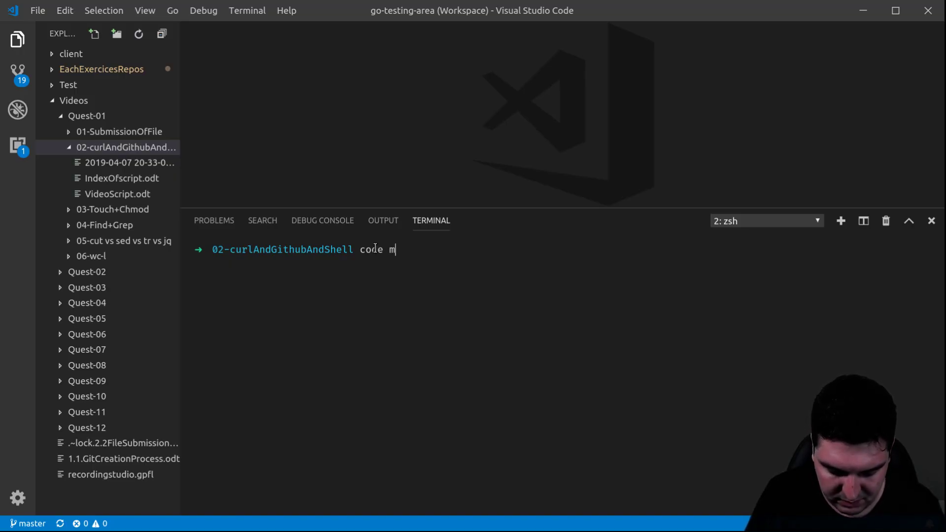
pyautogui.write('yFirstS')
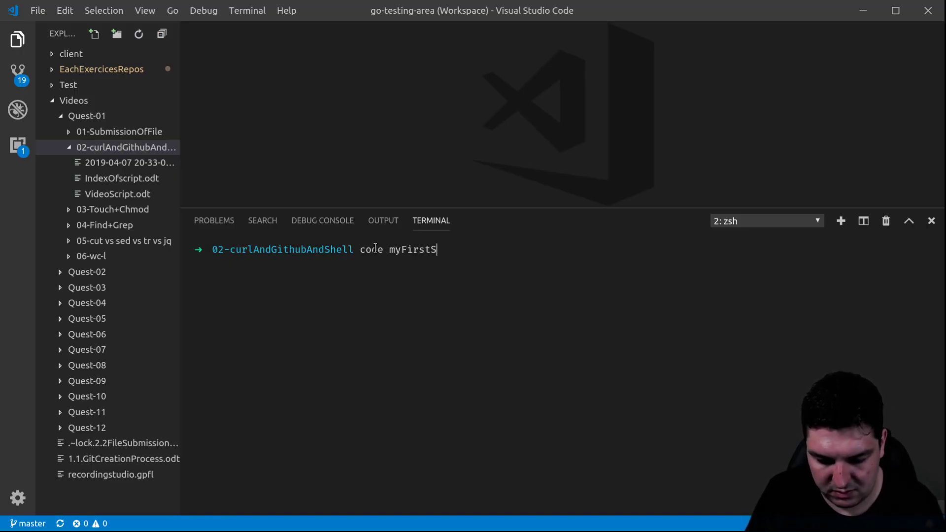
pyautogui.write('hell.')
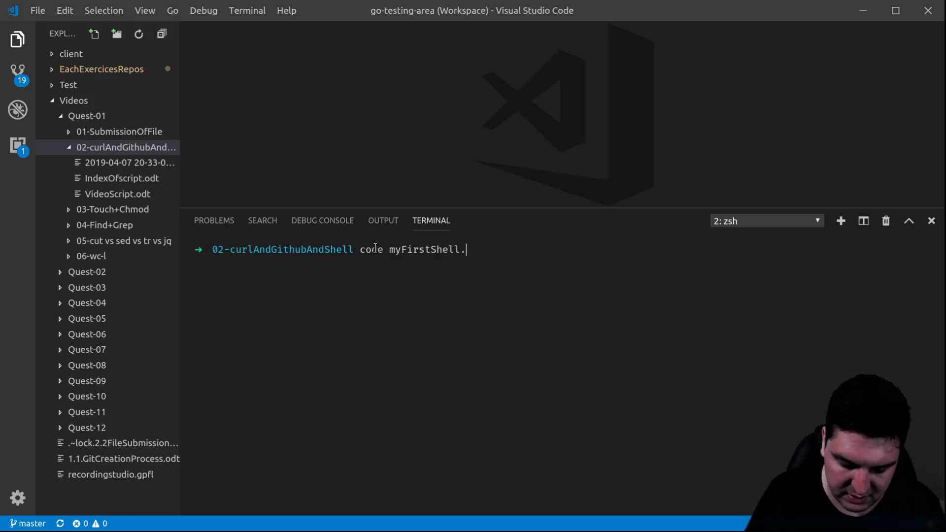
pyautogui.write('sh')
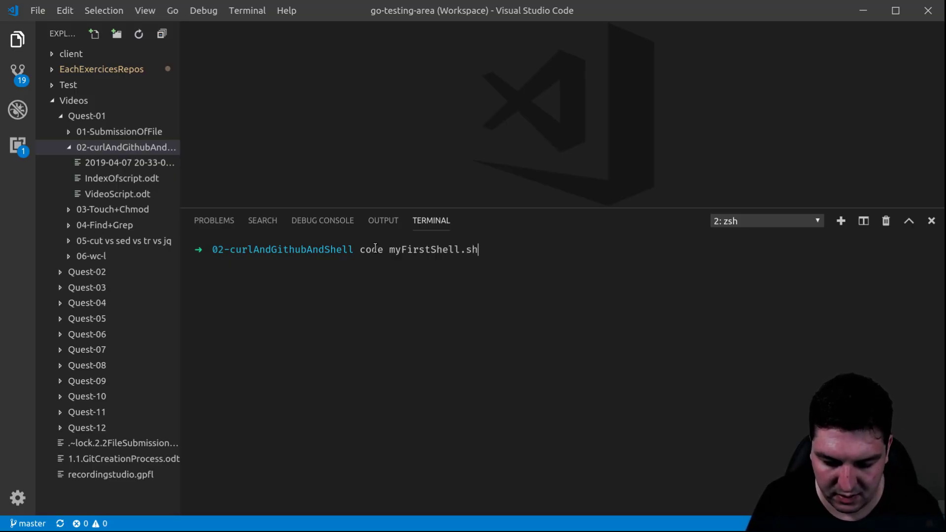
pyautogui.press('Return')
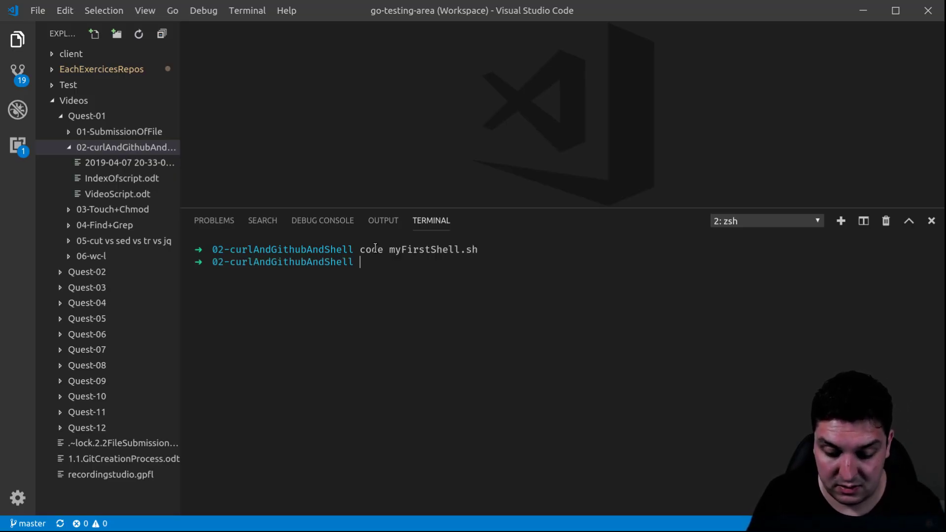
pyautogui.press('Return')
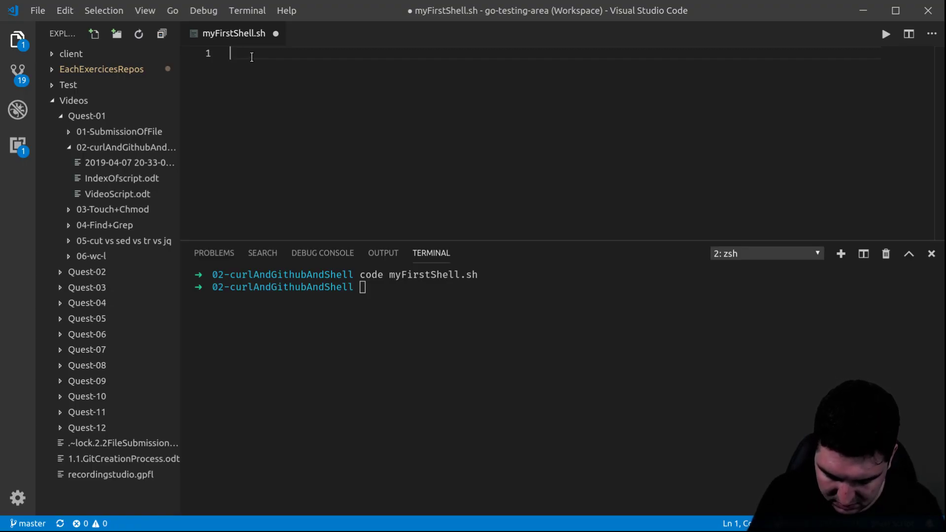
# Step: Write the #! /bin/bash shebang line at the top of myFirstShell.sh
pyautogui.write('#')
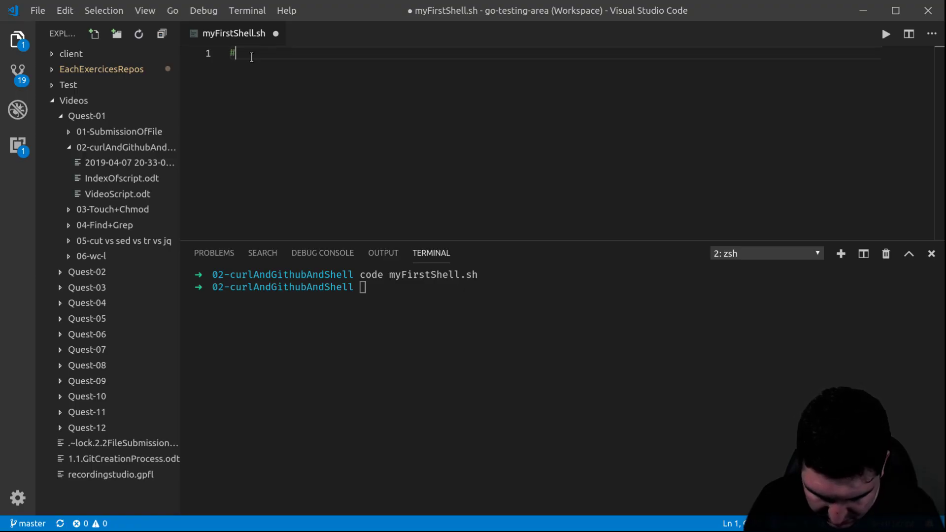
pyautogui.write('!')
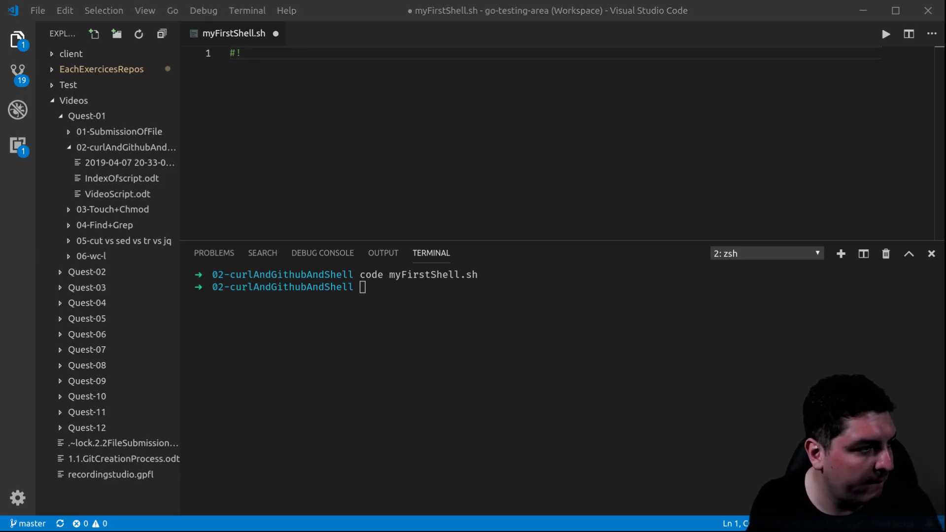
pyautogui.moveTo(322, 91)
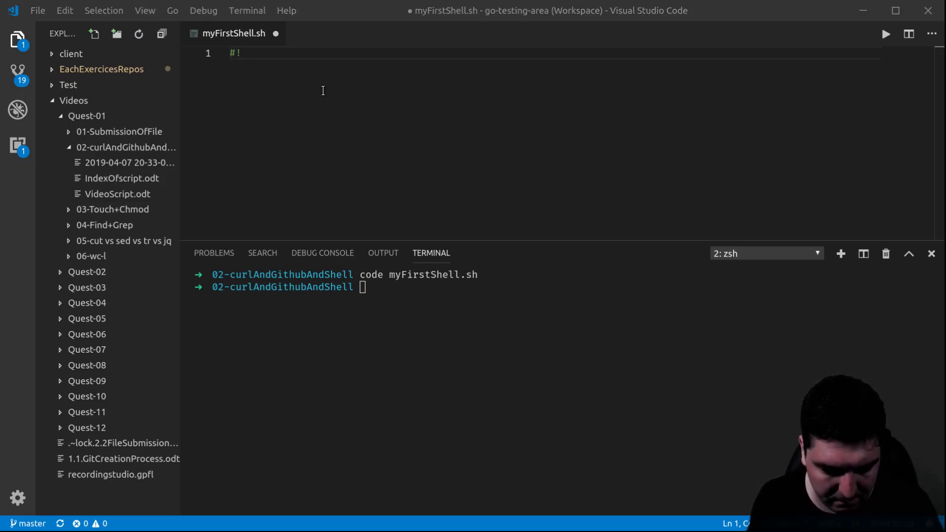
pyautogui.write('bin')
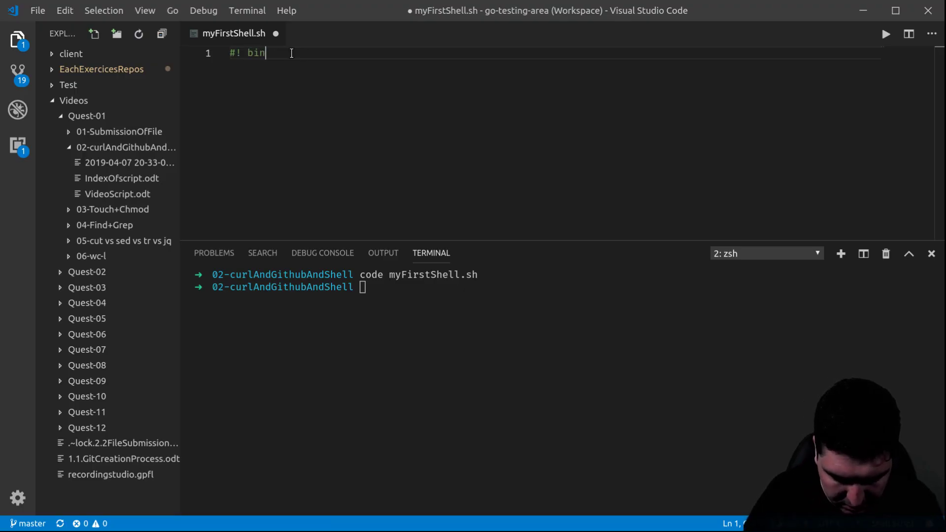
pyautogui.write('/bash')
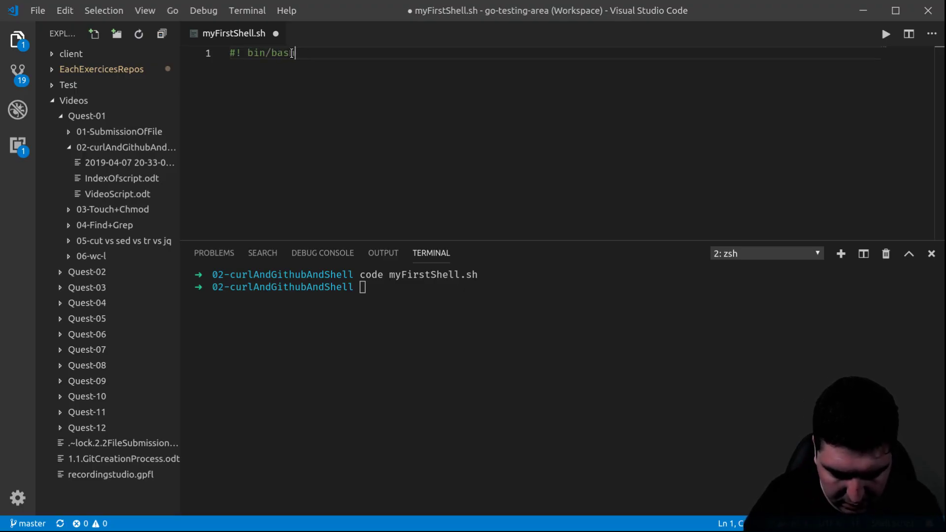
pyautogui.write('h')
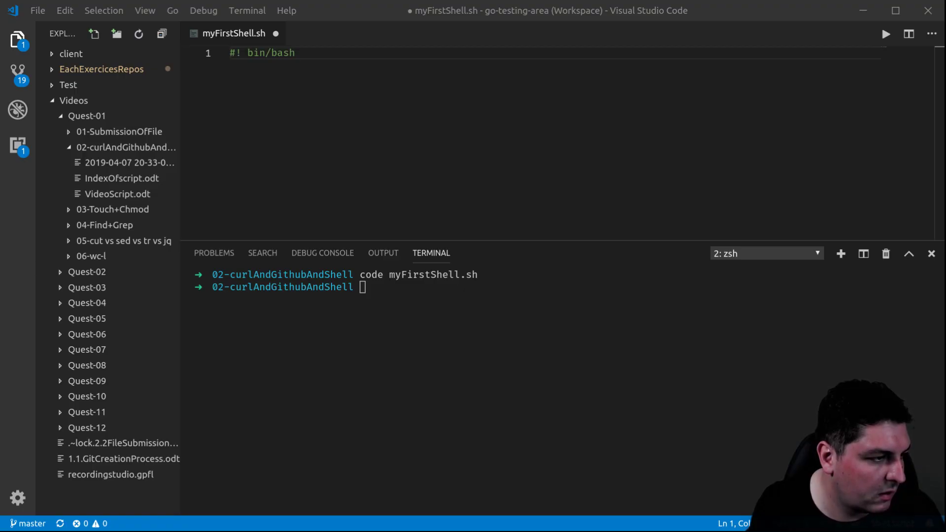
pyautogui.moveTo(287, 346)
pyautogui.write('/')
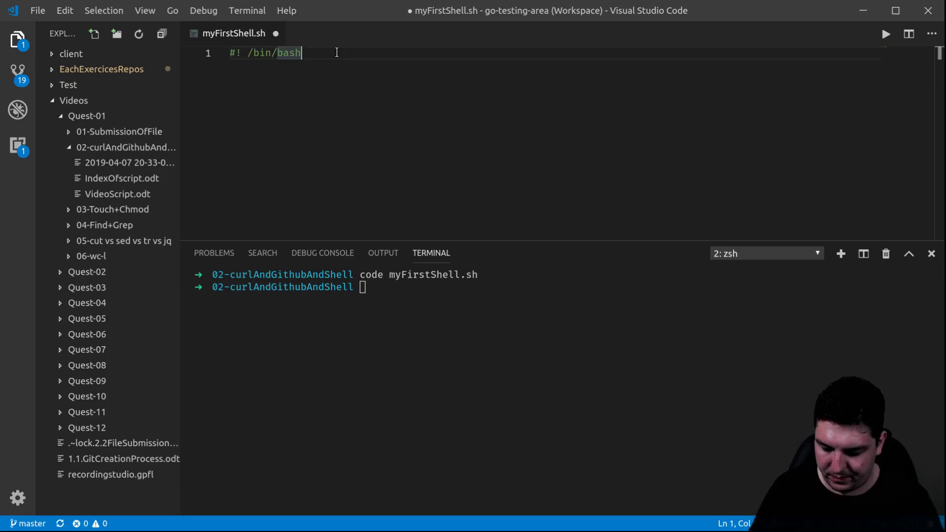
# Step: Add echo "hello world" below the shebang and save the script
pyautogui.press('Enter')
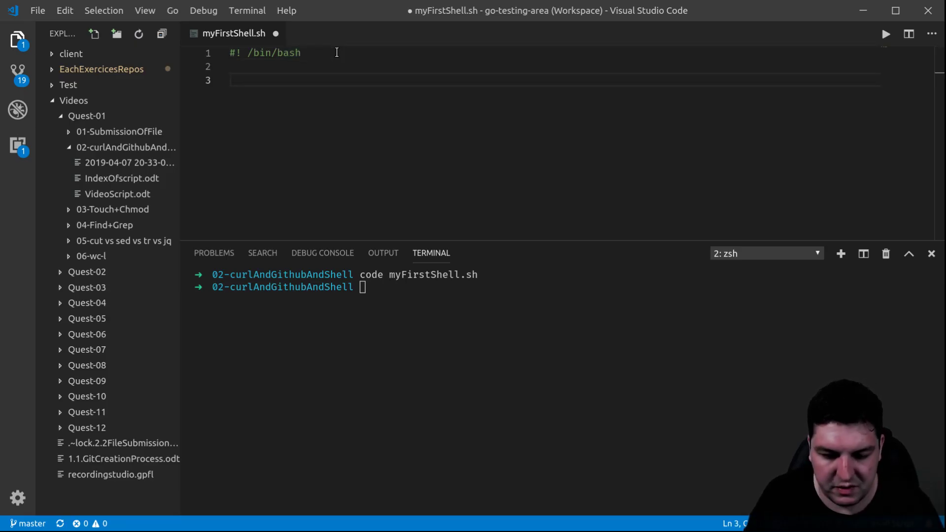
pyautogui.write('echo')
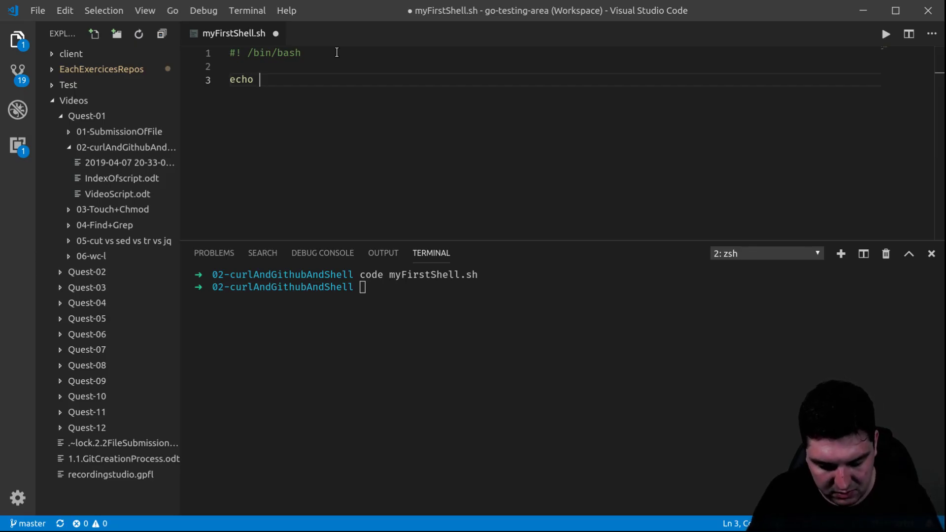
pyautogui.write('"hello w"')
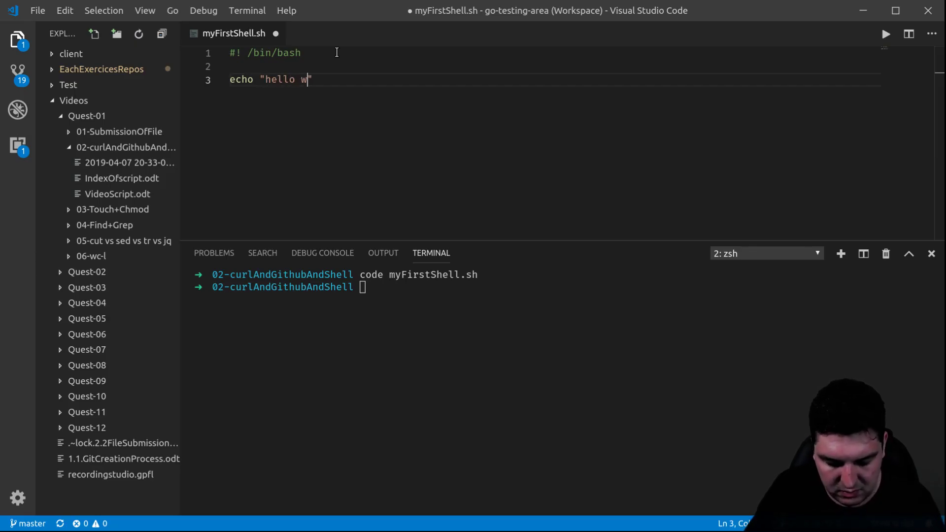
pyautogui.write('ror')
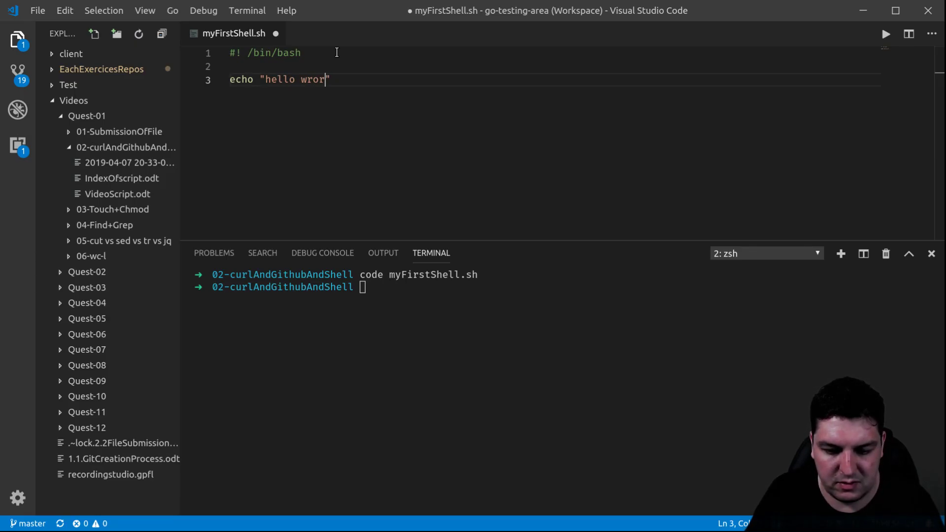
pyautogui.write('word')
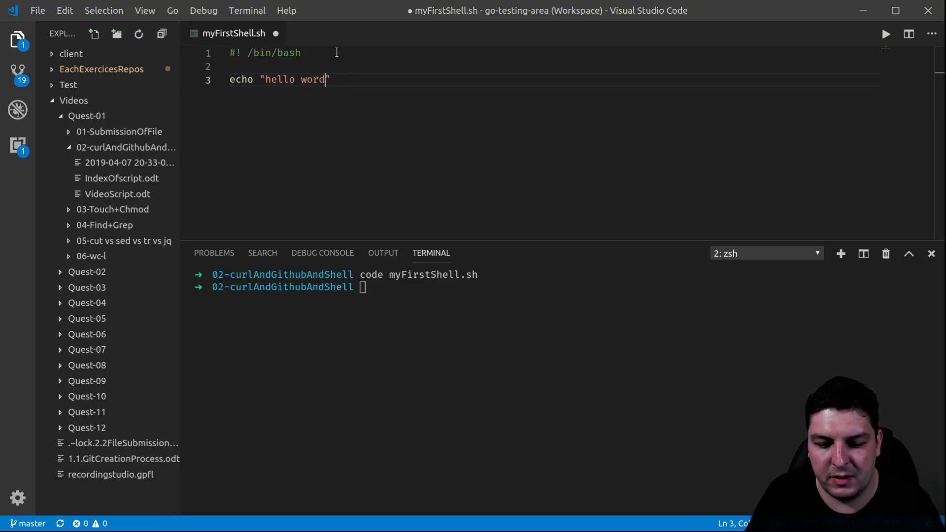
pyautogui.write('l')
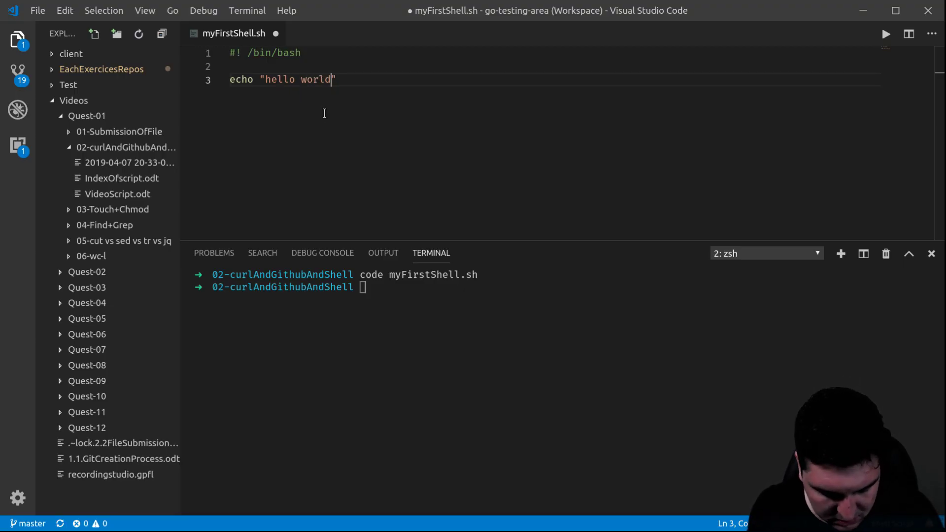
pyautogui.press('ctrl+s')
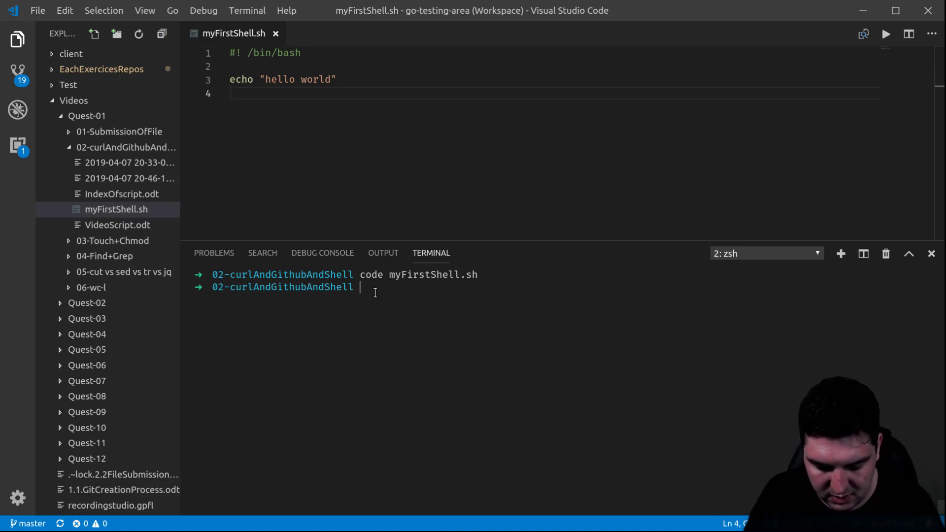
# Step: Run echo "hello world" directly in the terminal
pyautogui.write('echo')
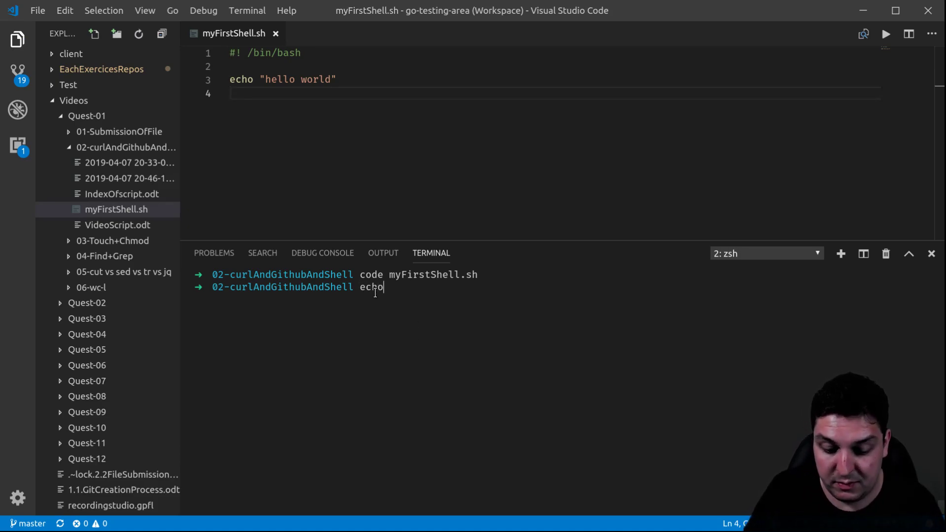
pyautogui.write('h')
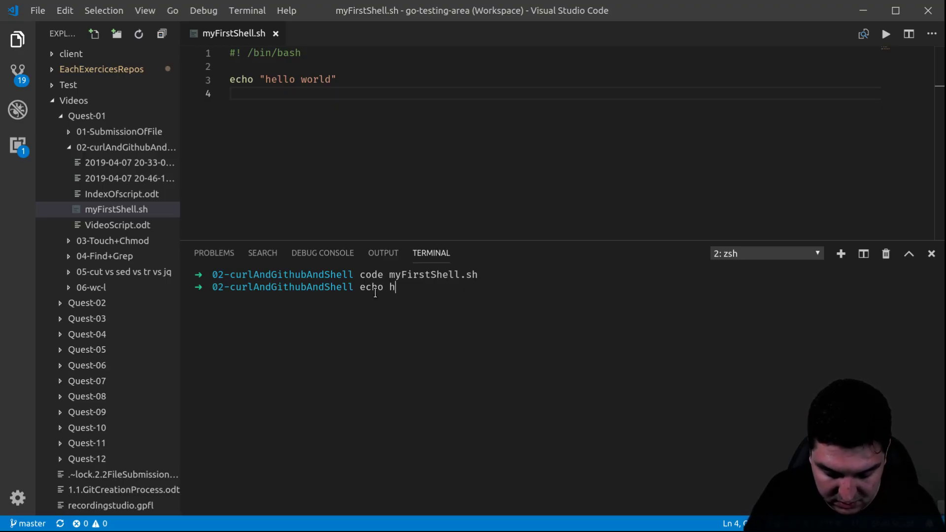
pyautogui.write('"')
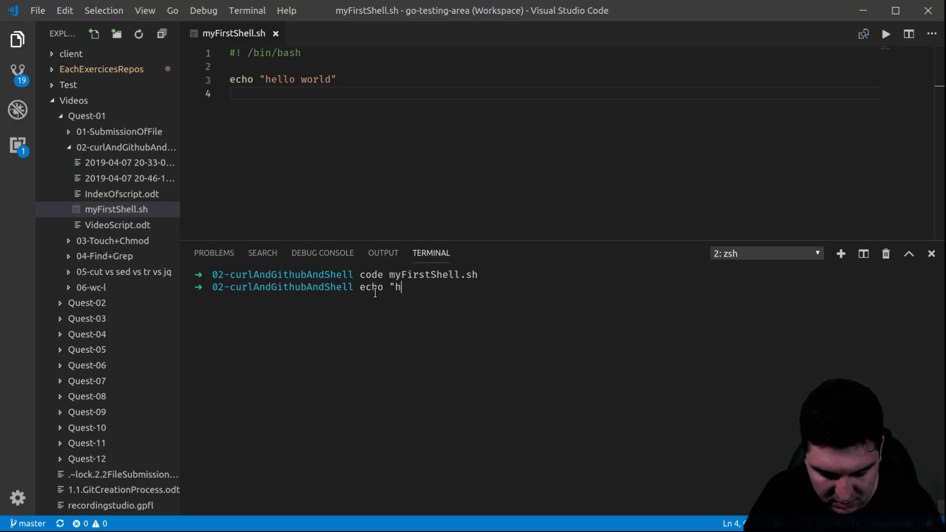
pyautogui.write('ello w')
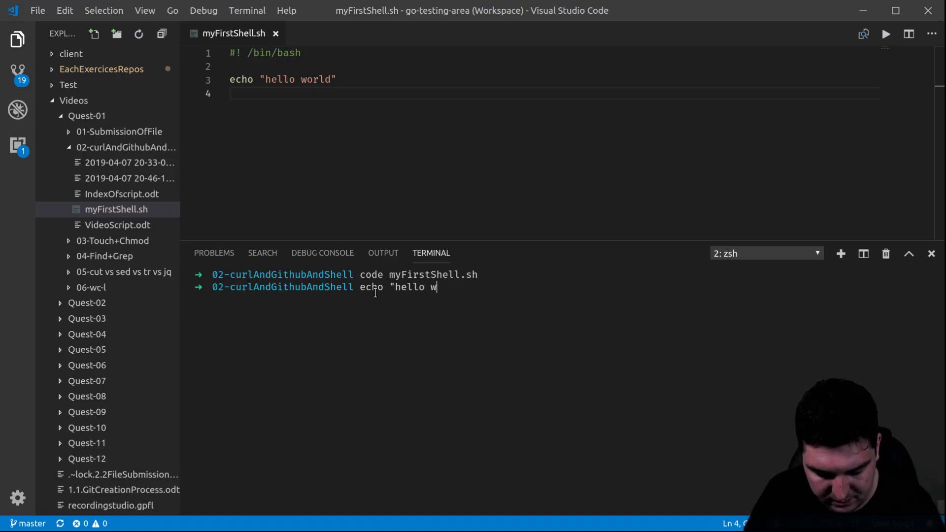
pyautogui.press('Return')
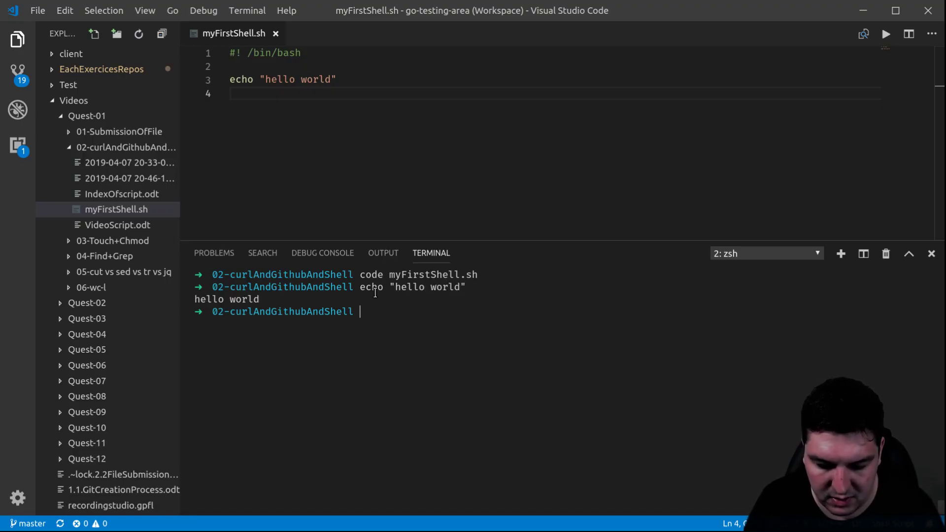
# Step: Run sh myFirstShell.sh so the script prints hello world
pyautogui.write('.')
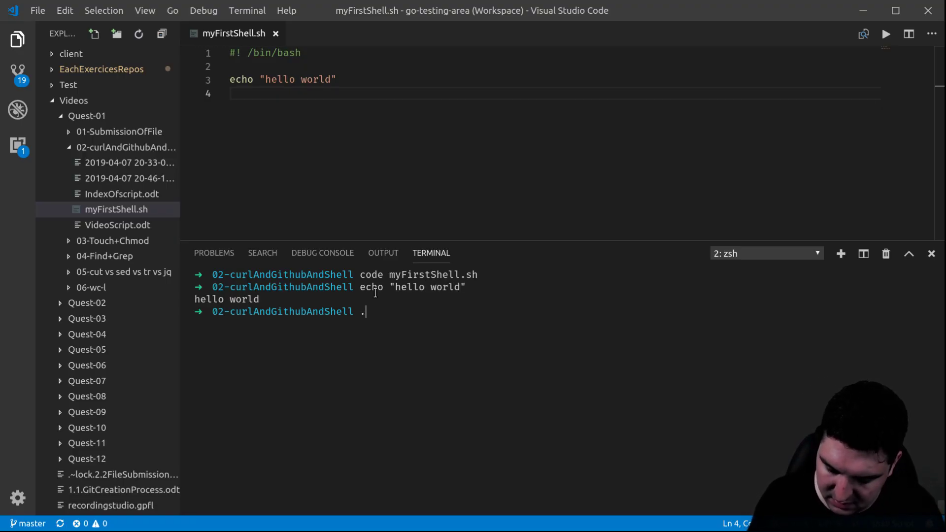
pyautogui.write('s')
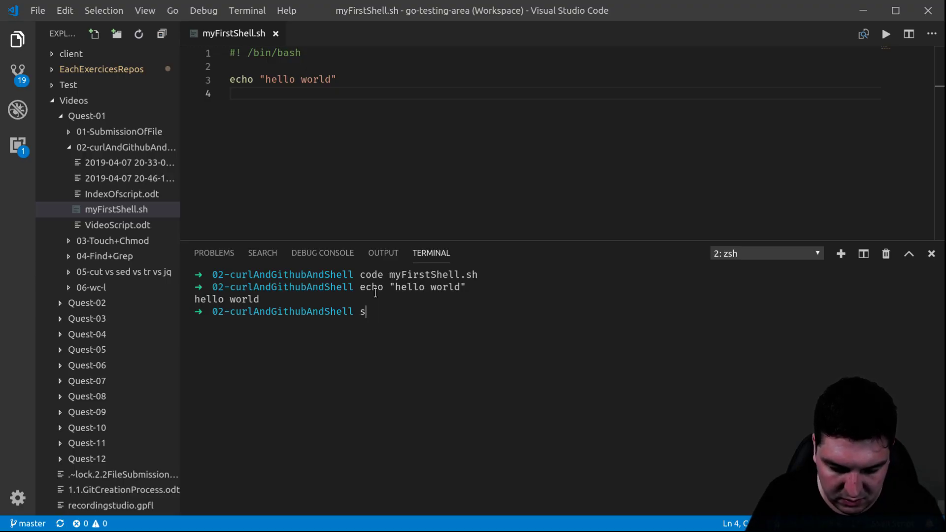
pyautogui.write('h')
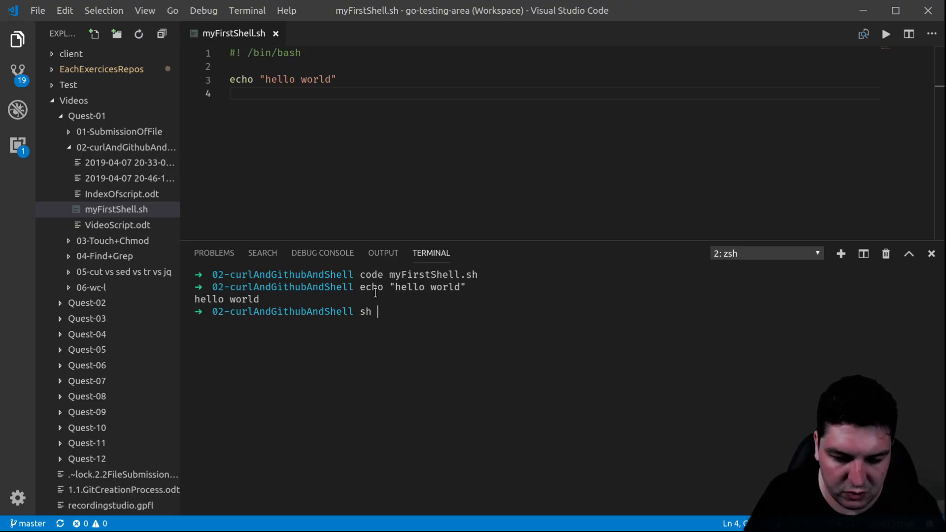
pyautogui.write('myFirstShell.sh')
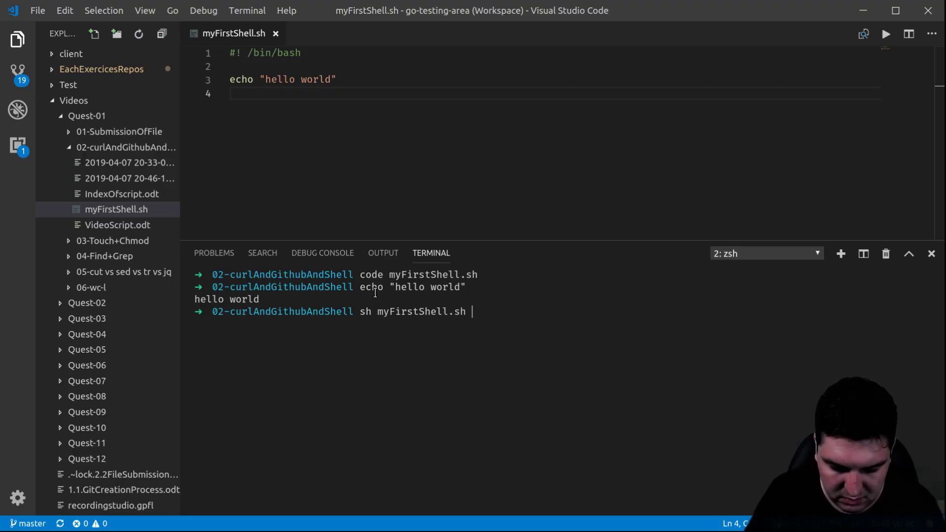
pyautogui.press('Return')
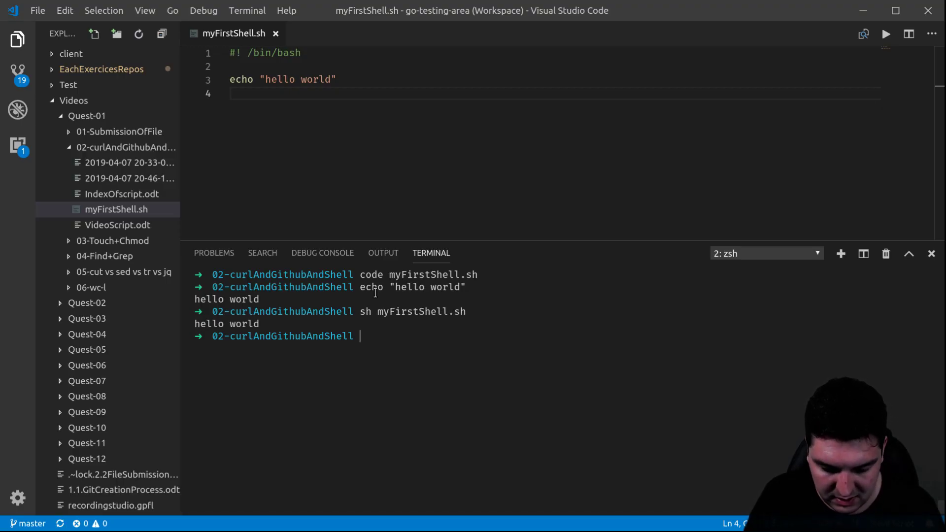
# Step: Run ./myFirstShell.sh directly, hitting a permission denied error
pyautogui.write('./')
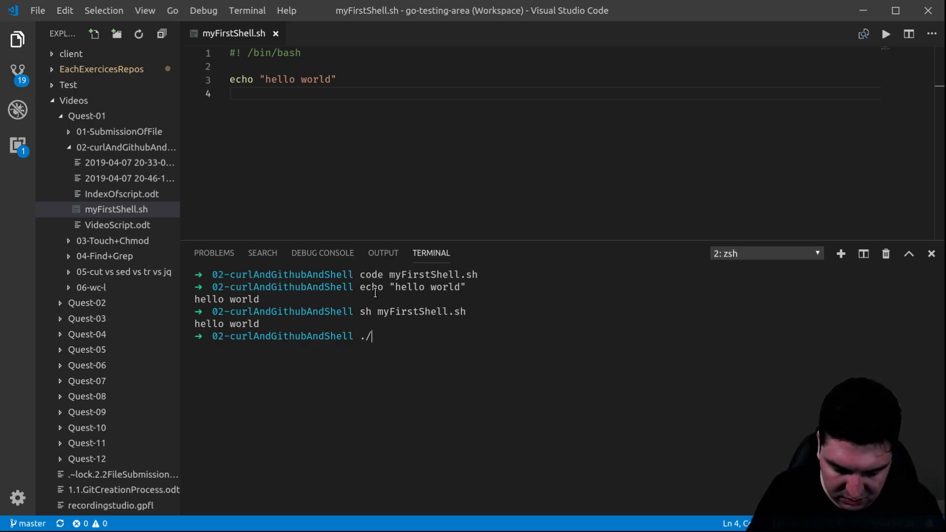
pyautogui.write('myFirstShell.sh')
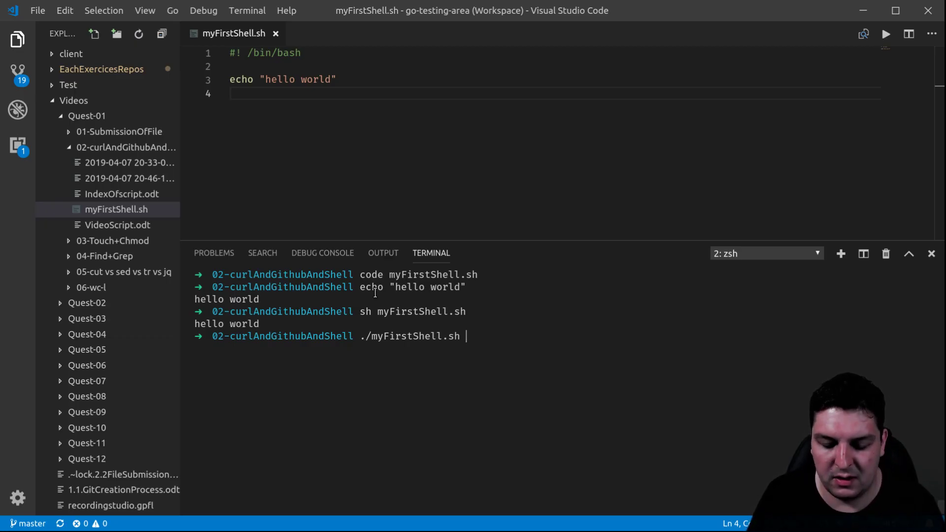
pyautogui.press('Return')
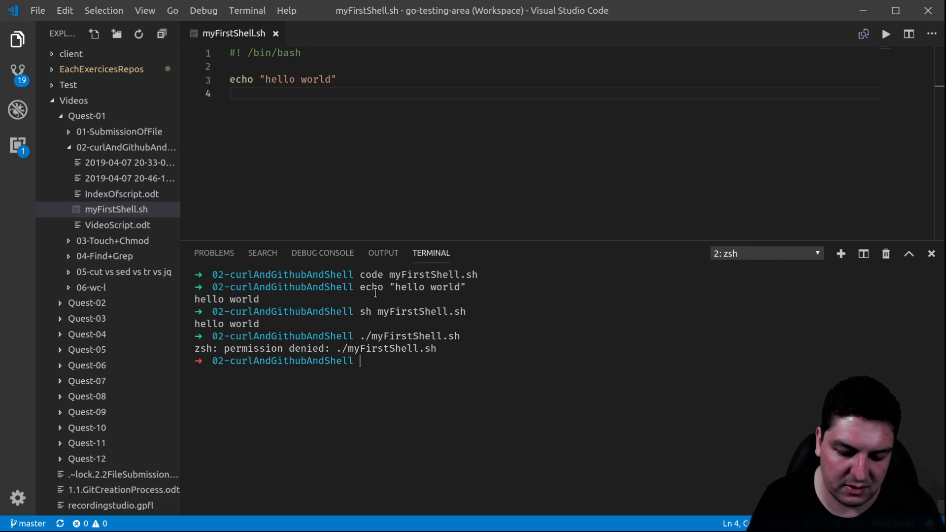
# Step: Make the script executable with chmod 755 and rerun ./myFirstShell.sh to print hello world
pyautogui.write('ch')
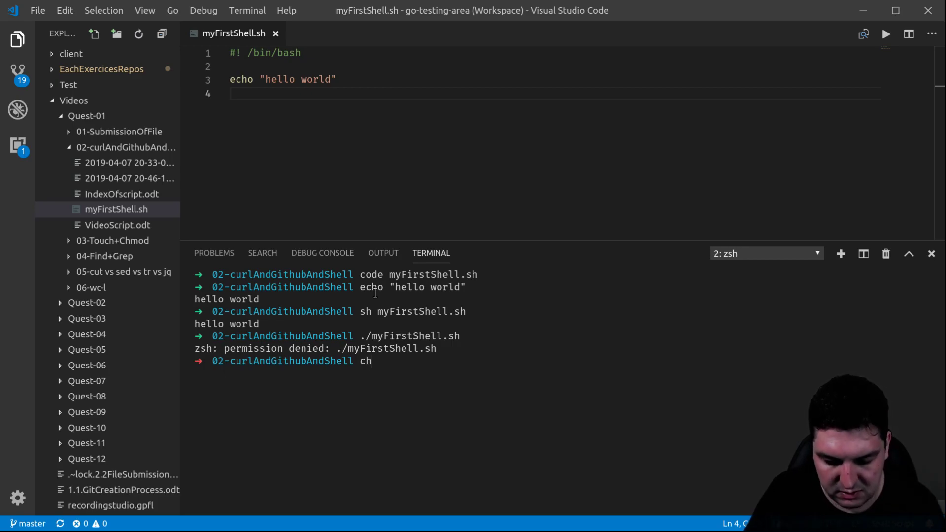
pyautogui.write('mod')
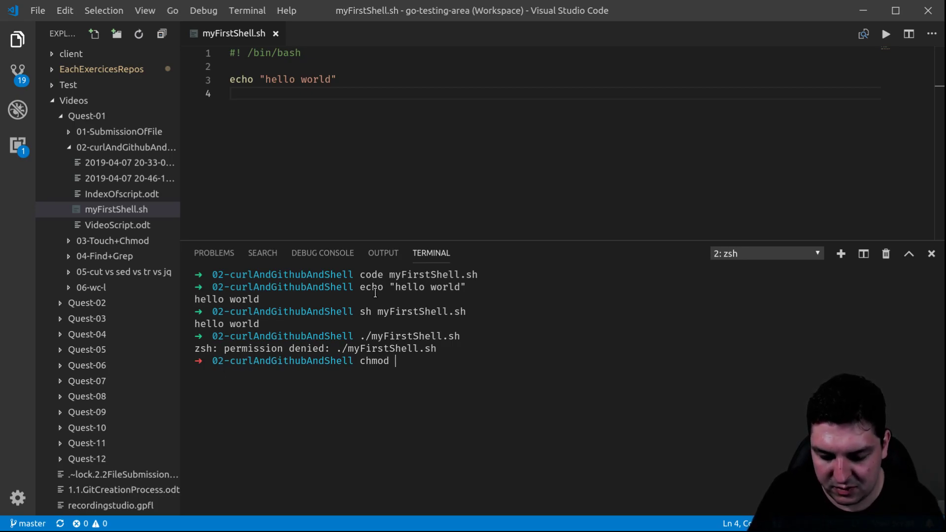
pyautogui.write('755')
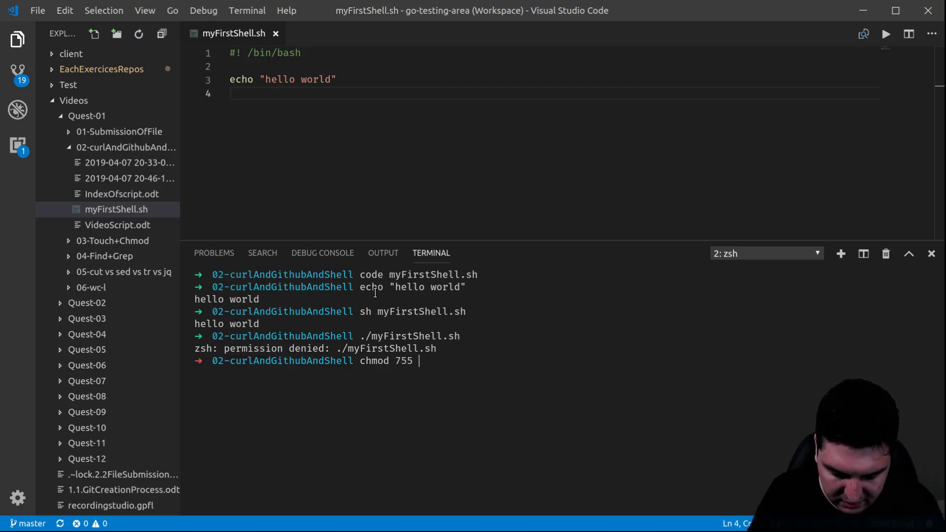
pyautogui.write('myFirstShell.sh')
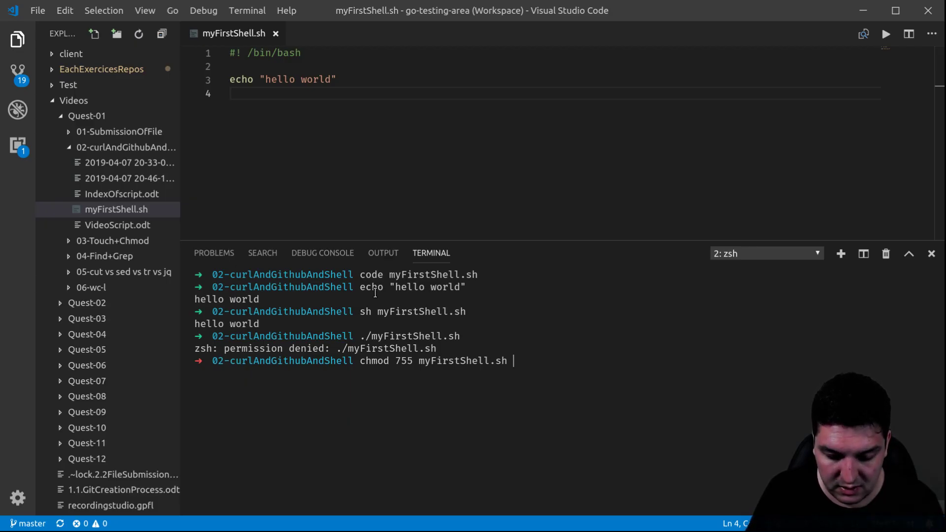
pyautogui.press('Return')
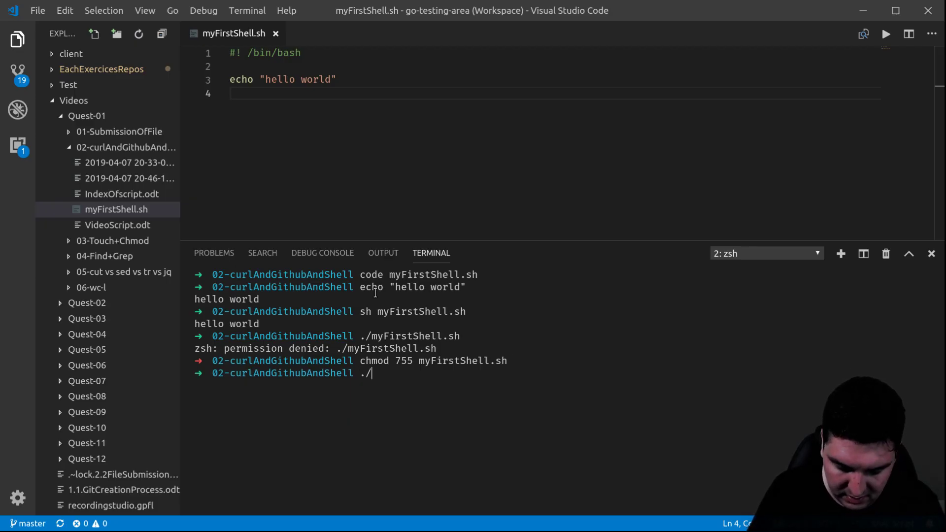
pyautogui.write('myFirstShell.sh')
pyautogui.press('Return')
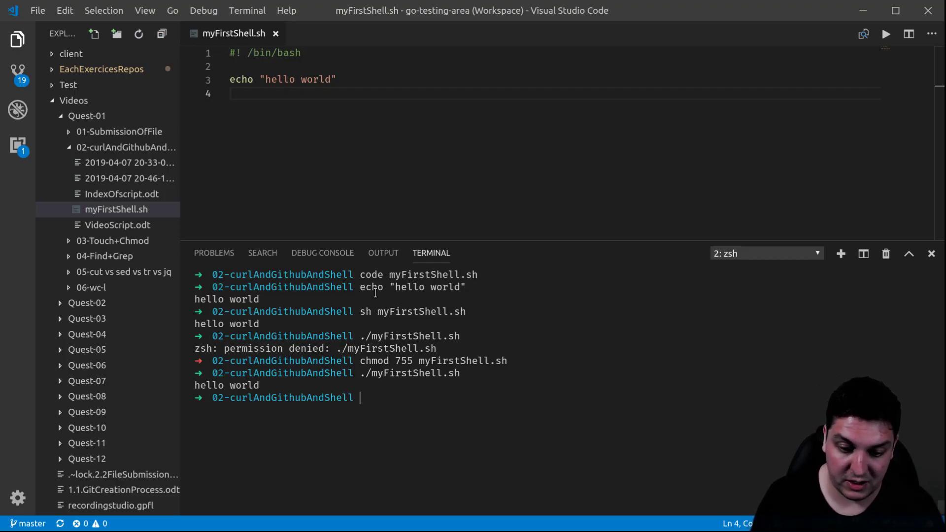
pyautogui.moveTo(385, 394)
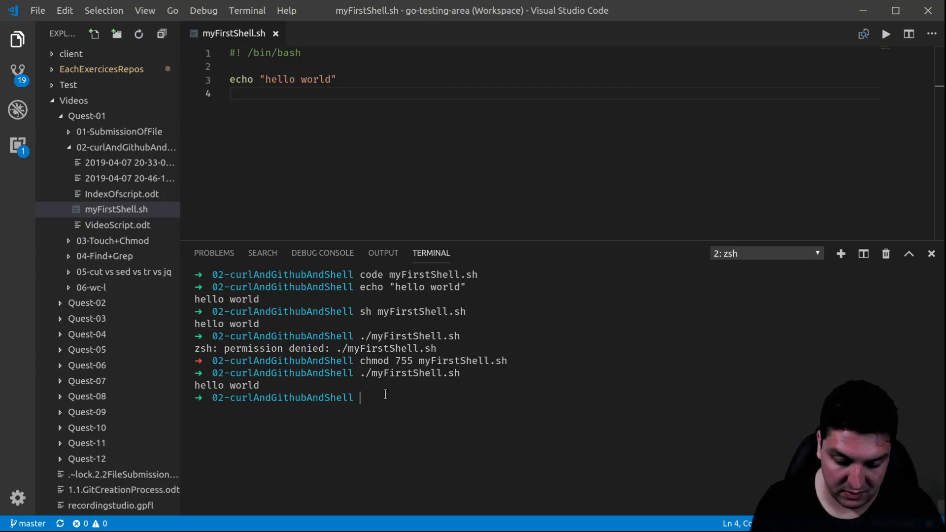
pyautogui.write('sh myFirstShell.sh')
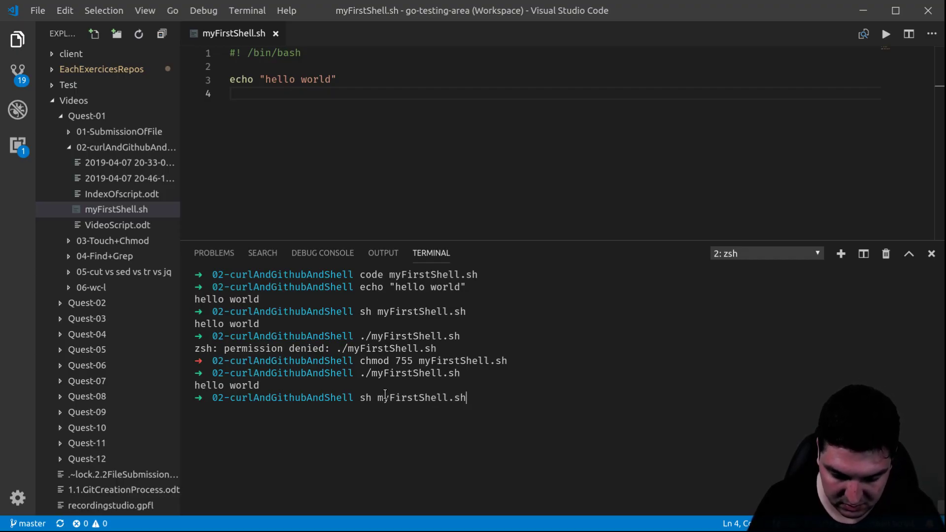
pyautogui.write('man curl')
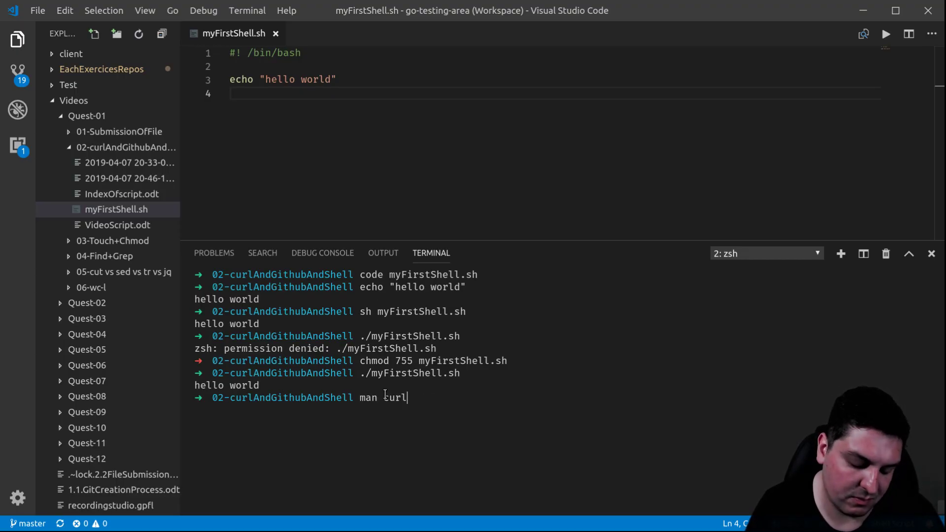
pyautogui.write('curl https://api.github.com/users/kigiri')
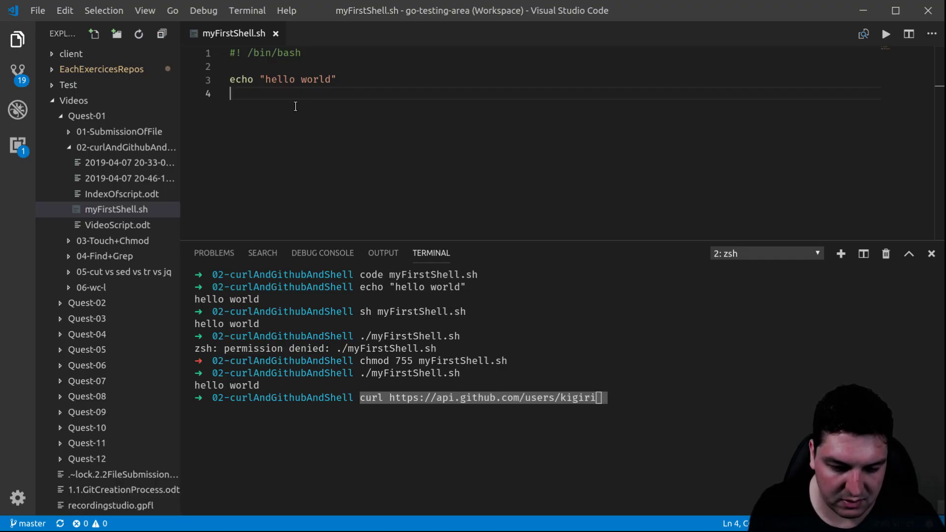
pyautogui.write('curl https://api.github.com/users/kigiri')
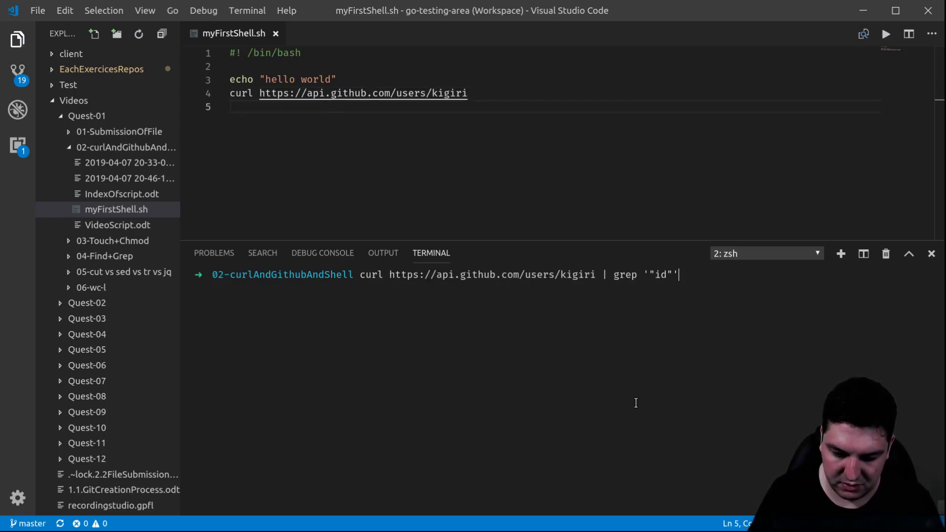
# Step: Run ./myFirstShell.sh to print hello world followed by kigiri's GitHub JSON
pyautogui.press('Return')
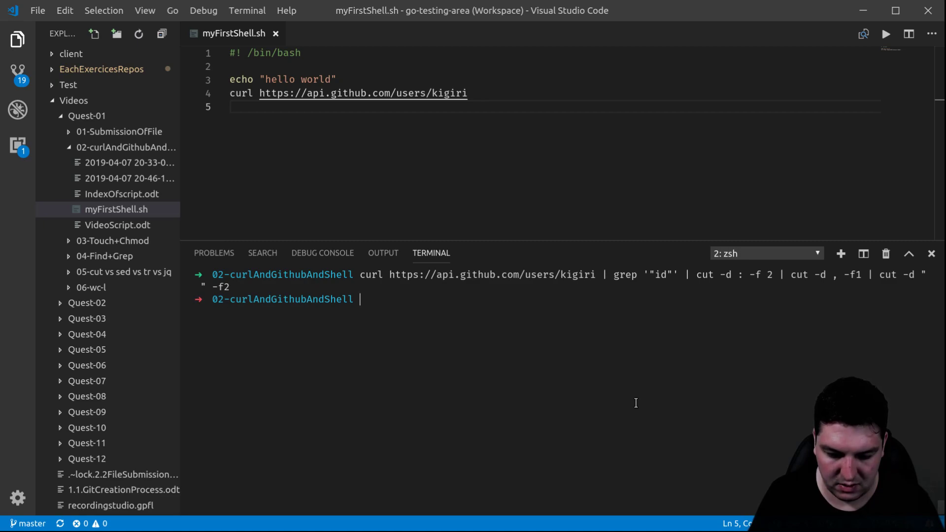
pyautogui.press('ctrl+l')
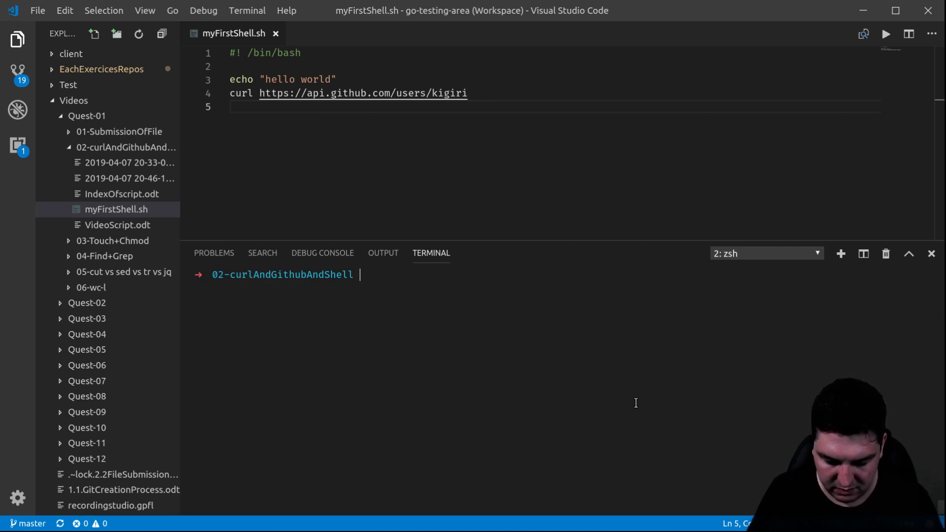
pyautogui.write('./myFirstShell.sh')
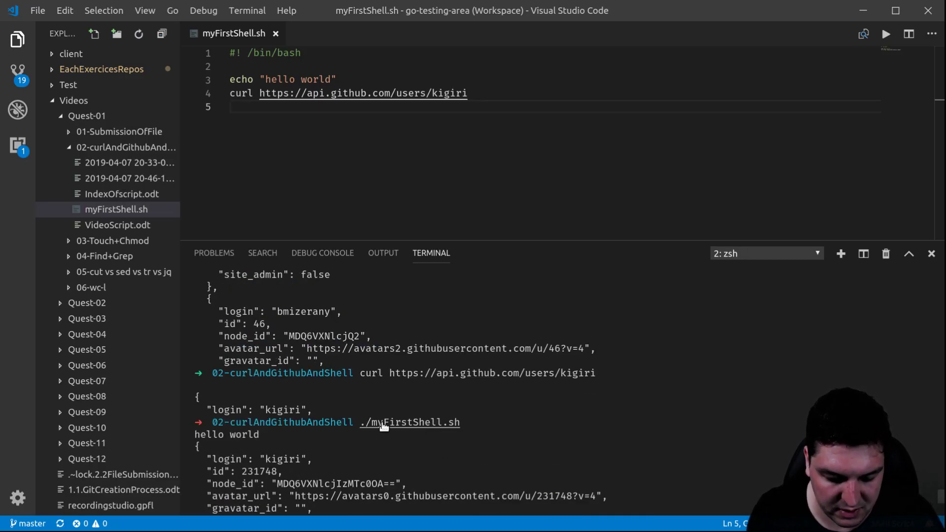
pyautogui.scroll(-3)
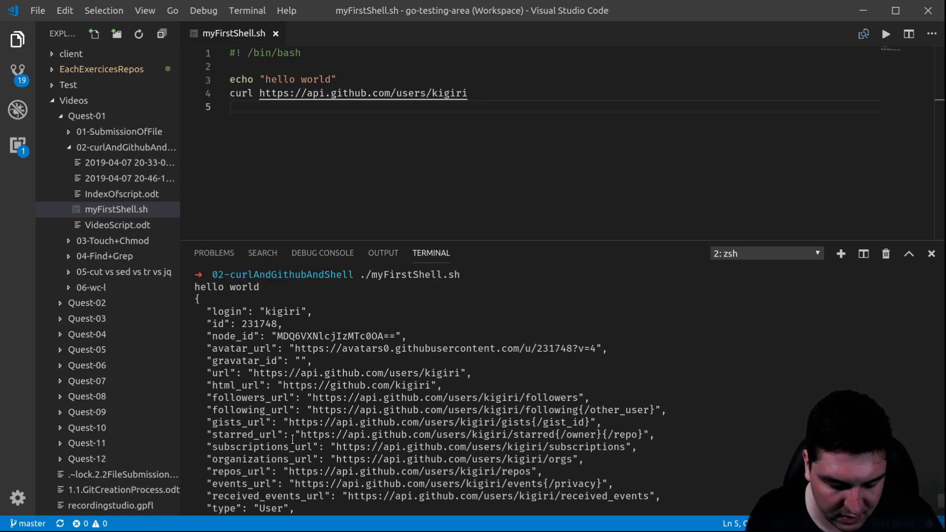